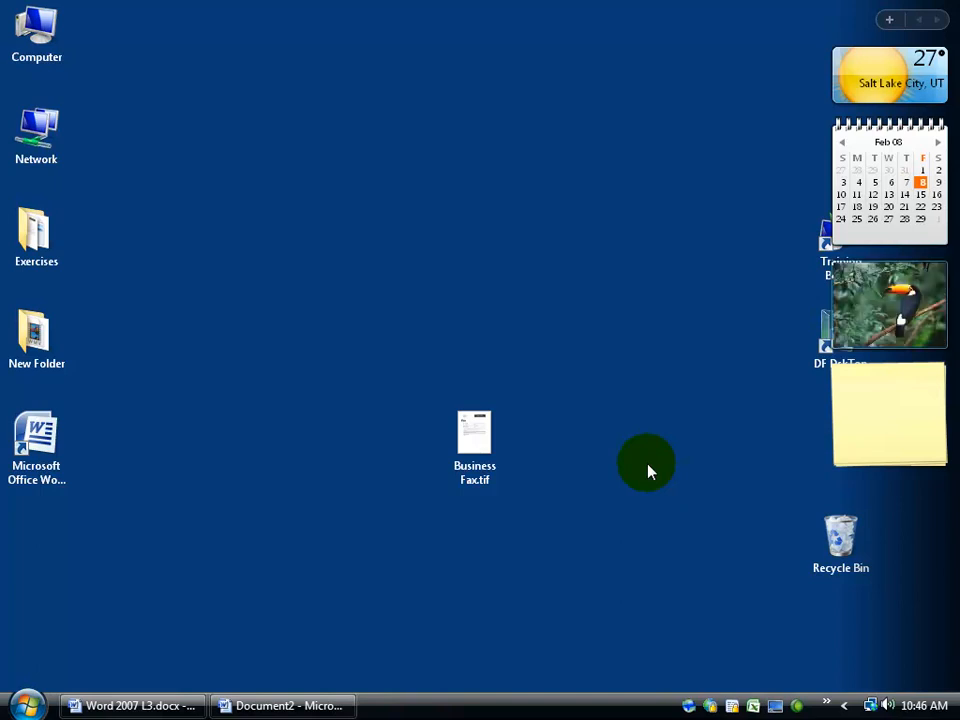
mouse_move(560, 450)
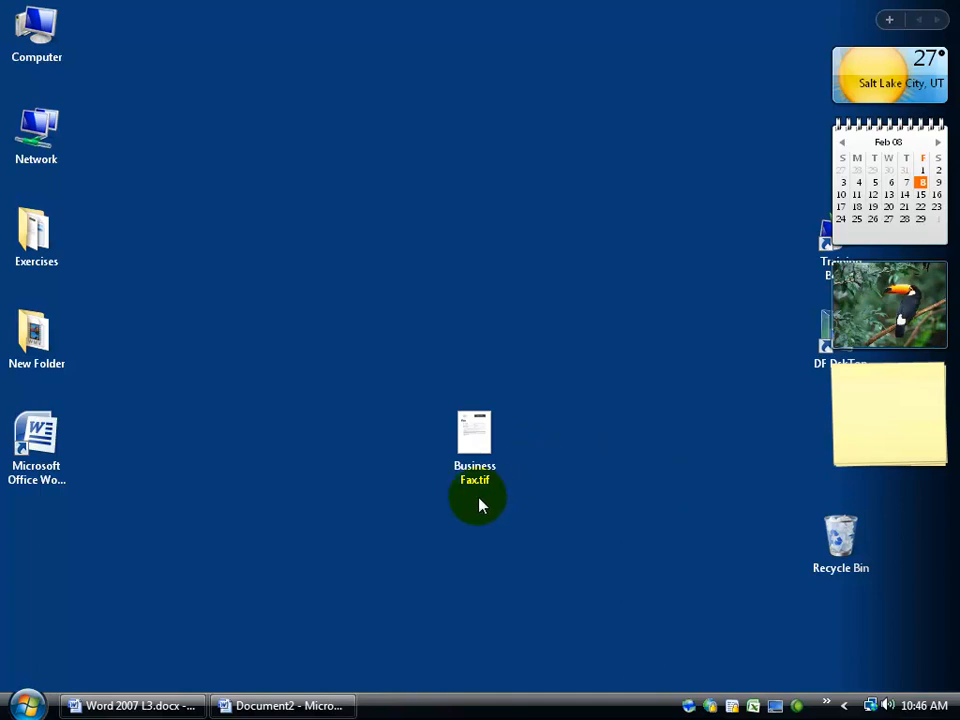
Select Business Fax.tif on the desktop and show its shortcut menu for Open With.
left_click(474, 444)
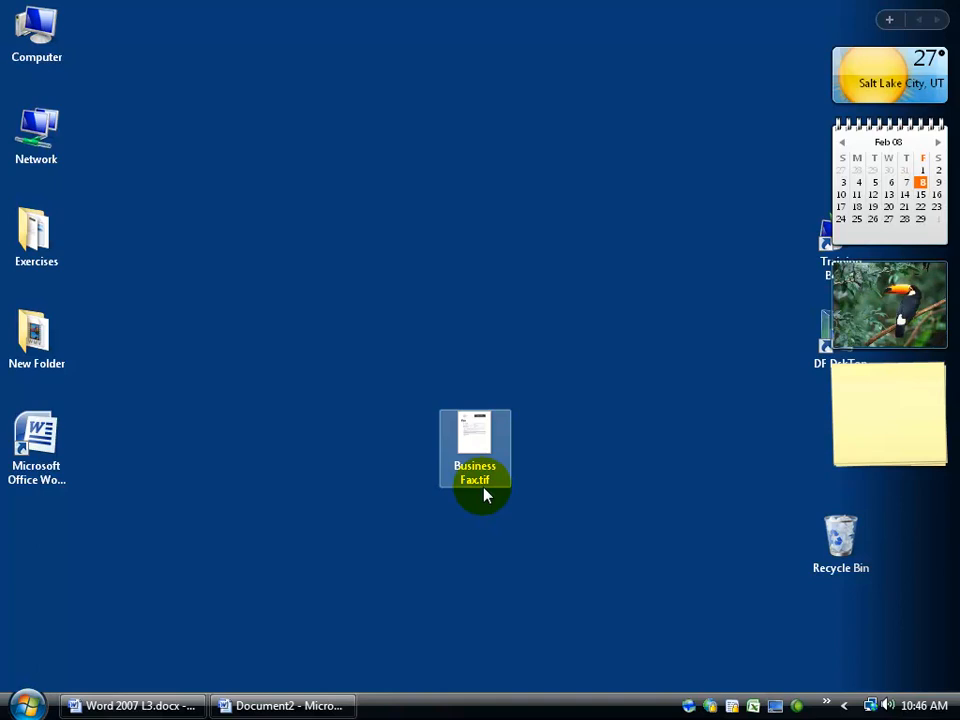
right_click(474, 448)
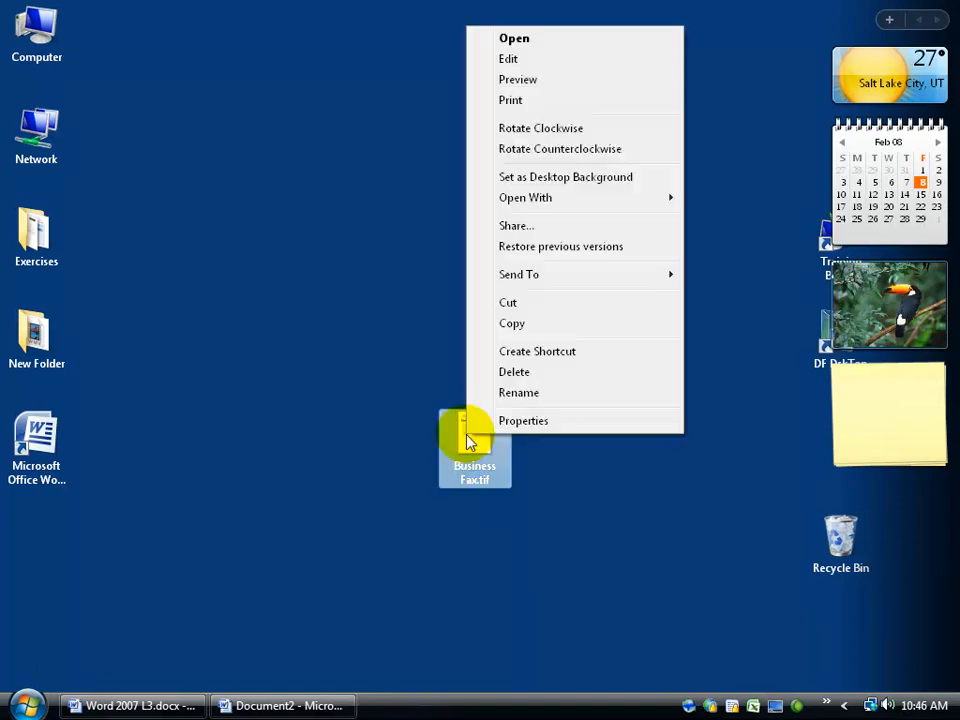
mouse_move(540, 198)
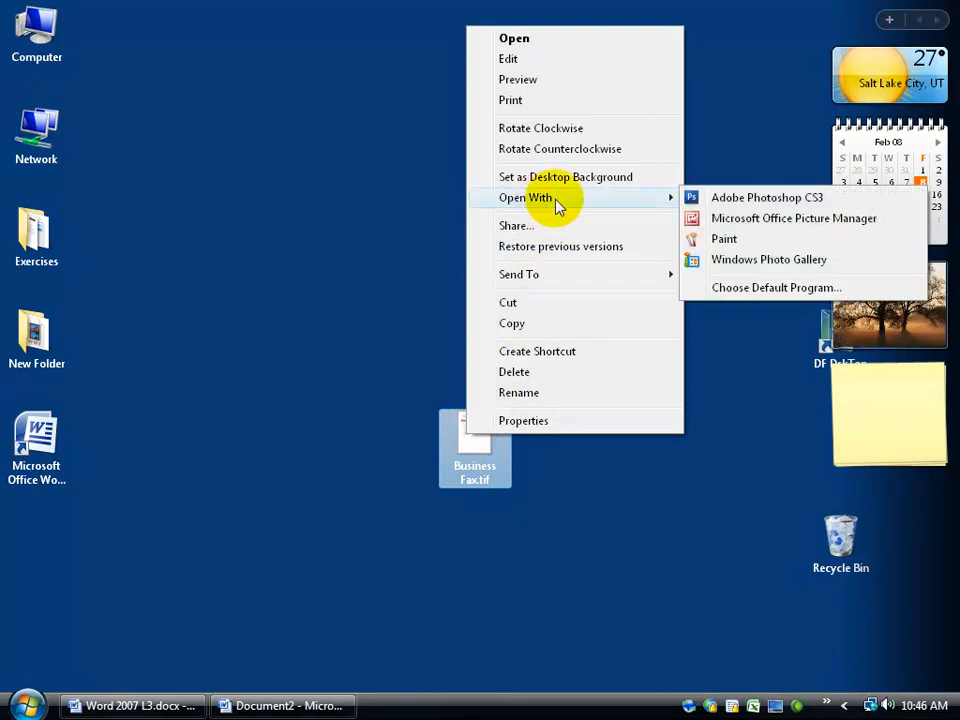
mouse_move(768, 260)
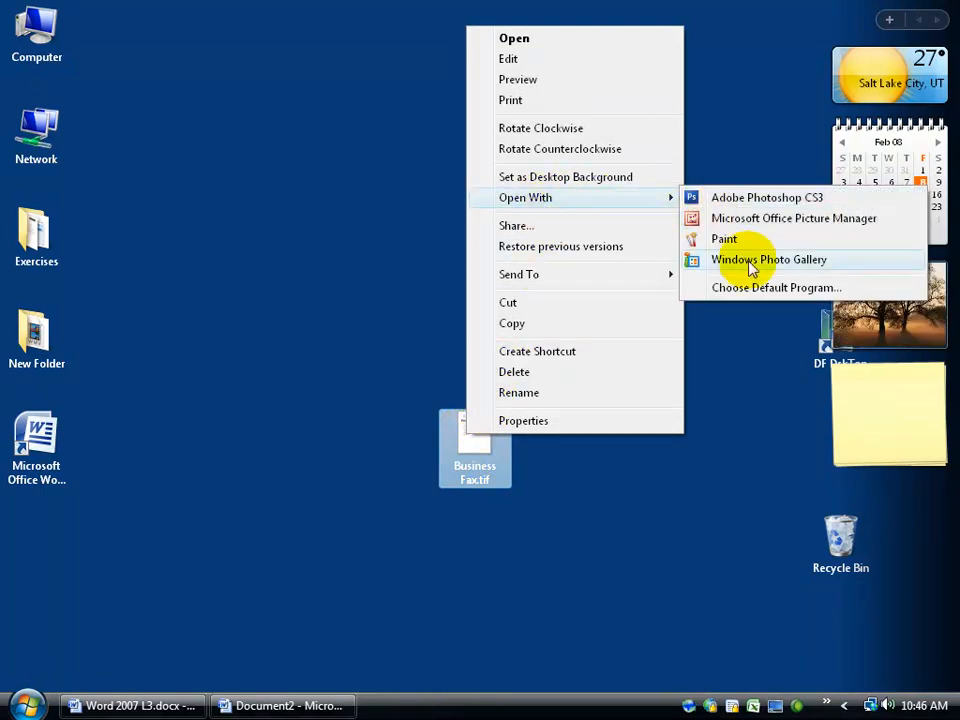
left_click(768, 260)
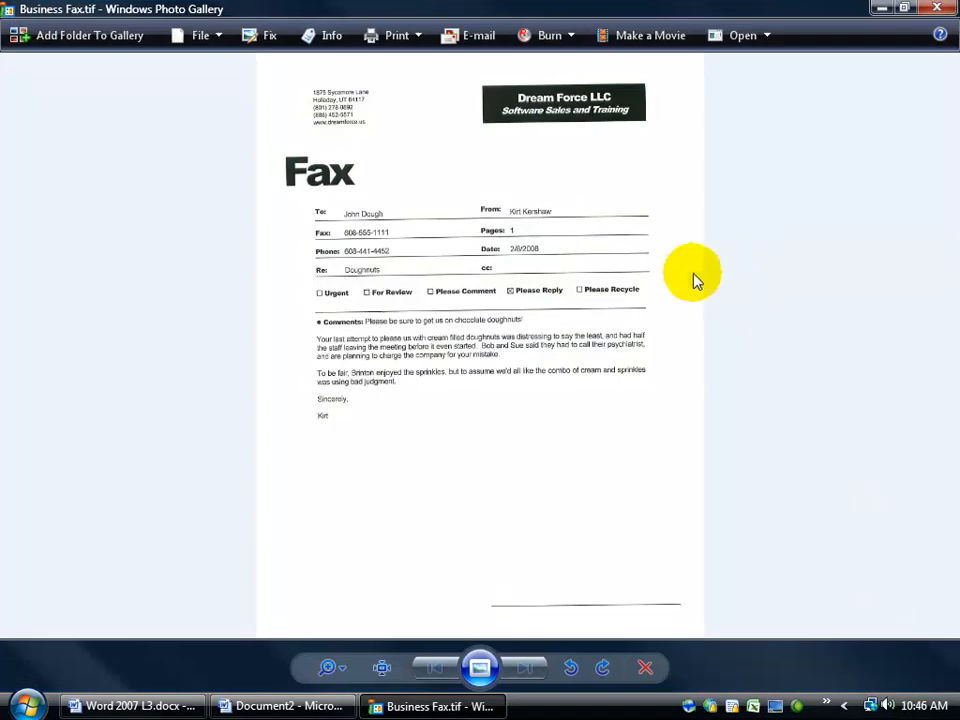
left_click(328, 668)
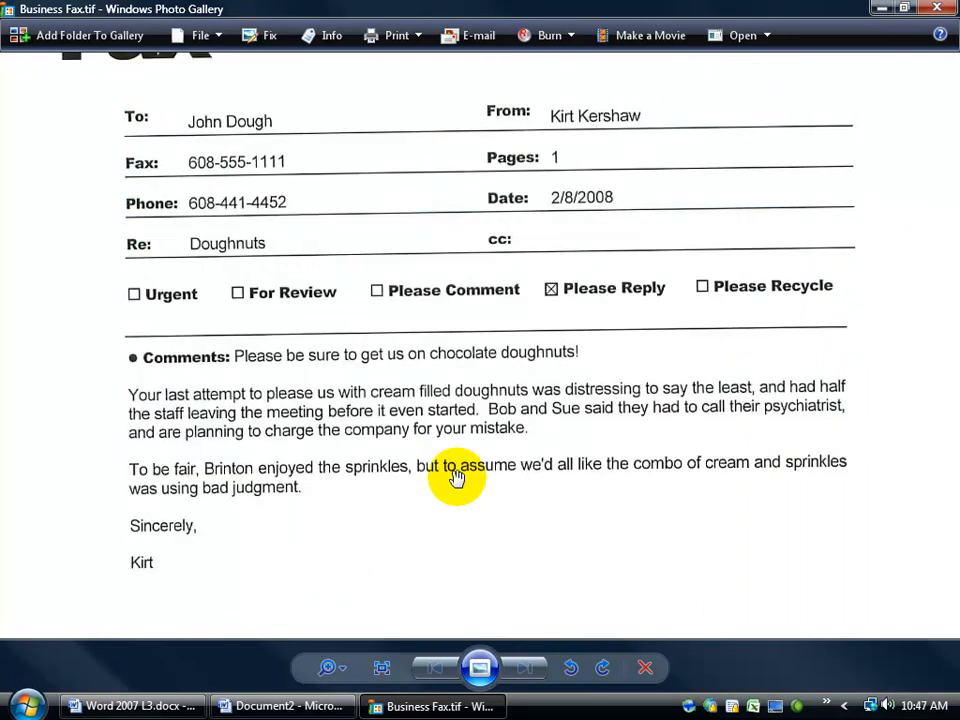
mouse_move(400, 470)
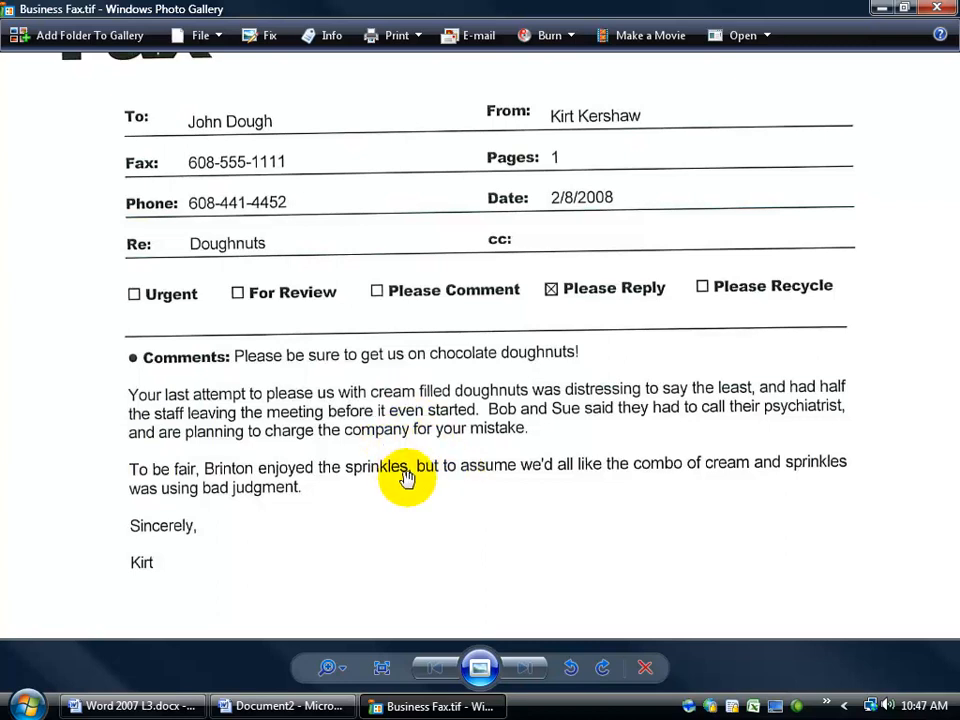
mouse_move(864, 244)
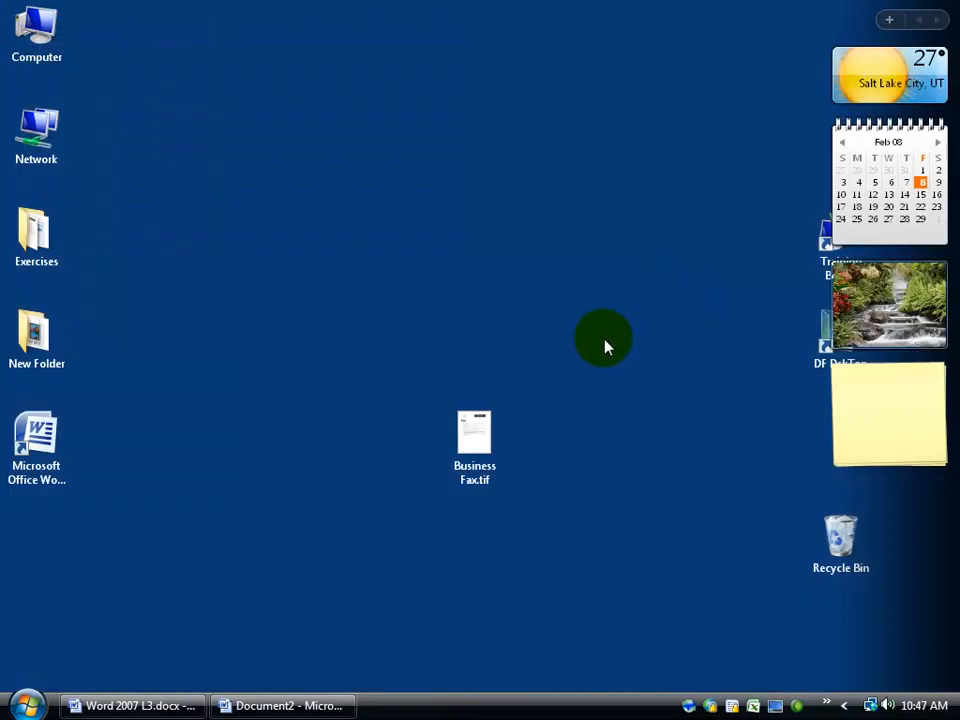
mouse_move(140, 512)
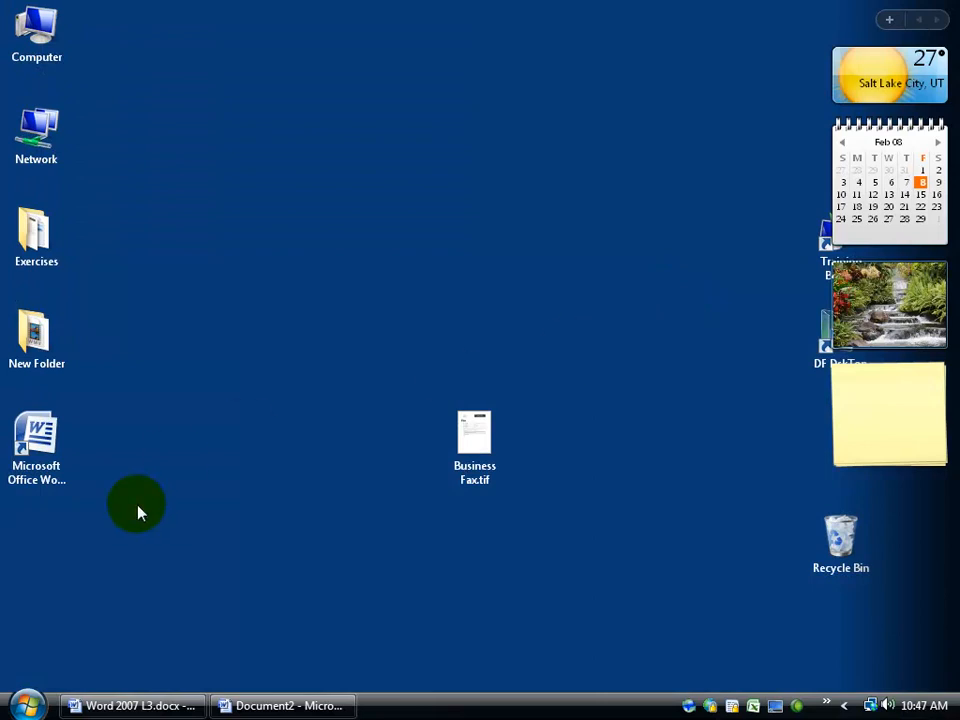
Search the Start menu for 'document imaging' to find Microsoft Office Document Imaging.
left_click(22, 700)
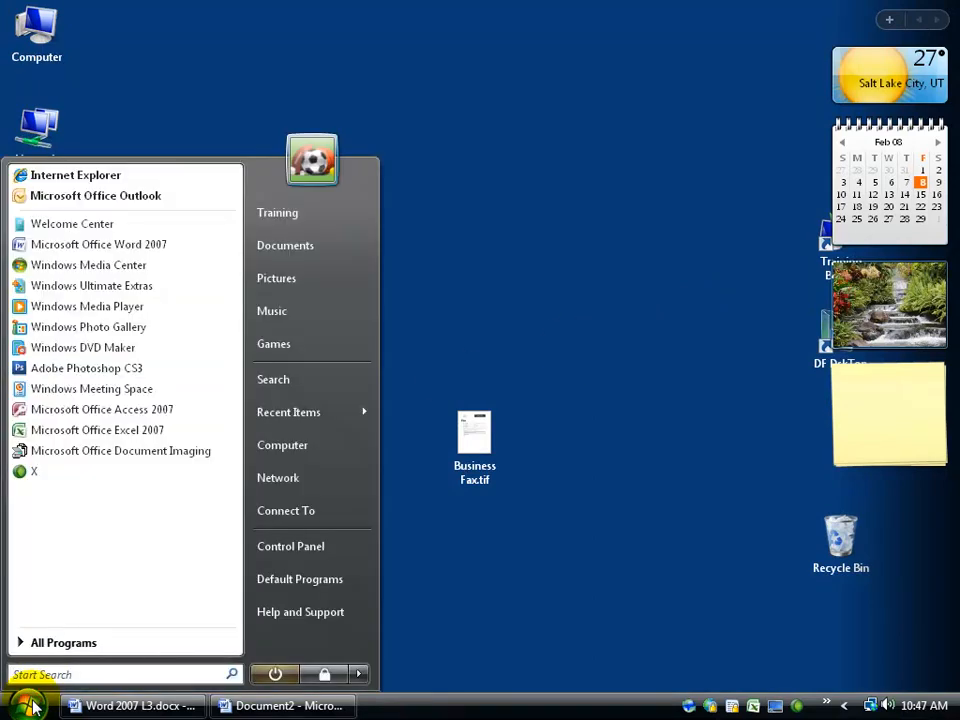
left_click(110, 672)
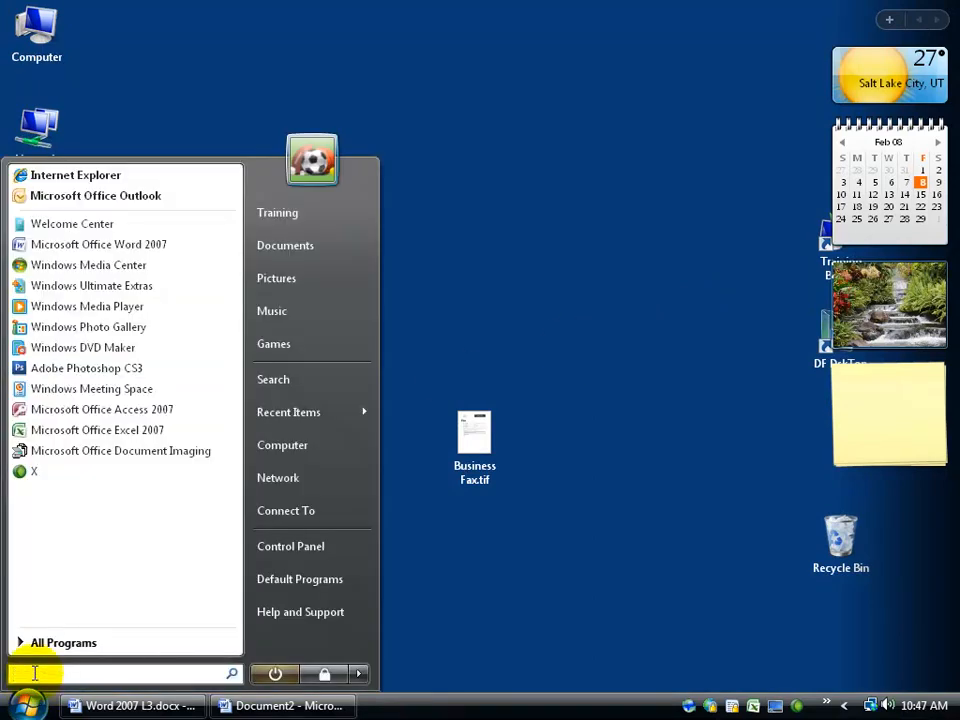
type("document imaging")
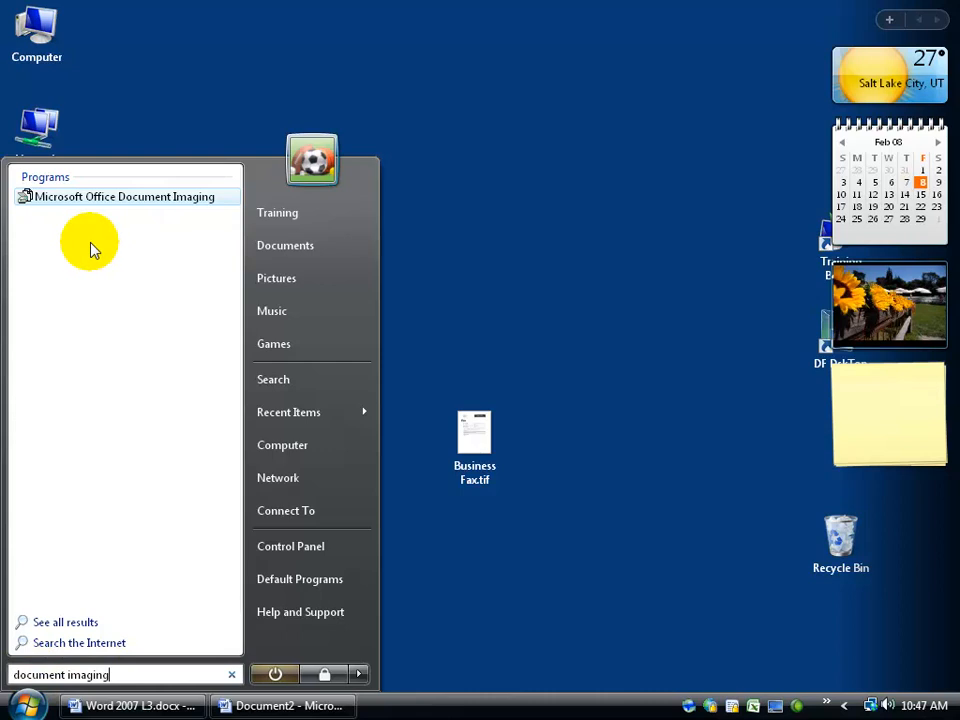
mouse_move(84, 228)
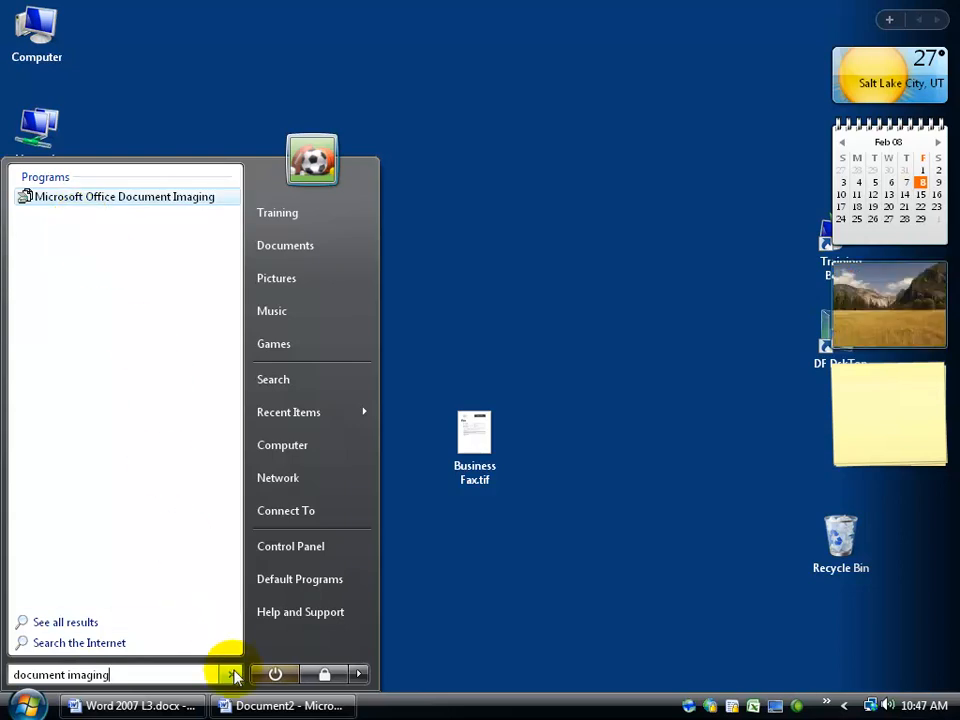
Launch Microsoft Office Document Imaging from All Programs > Microsoft Office > Microsoft Office Tools.
left_click(70, 644)
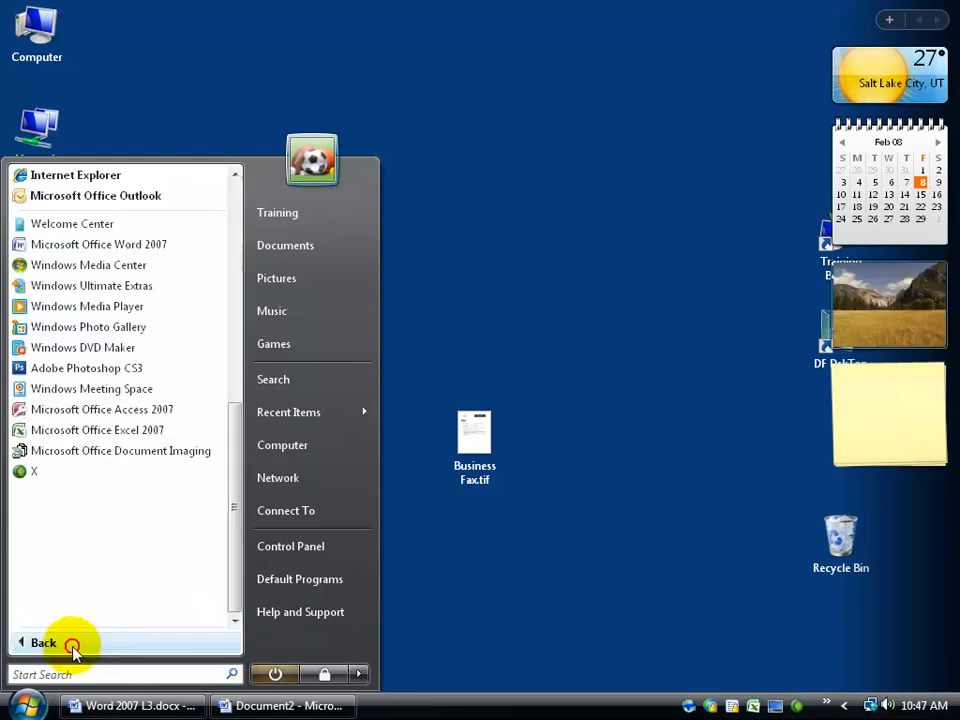
left_click(44, 642)
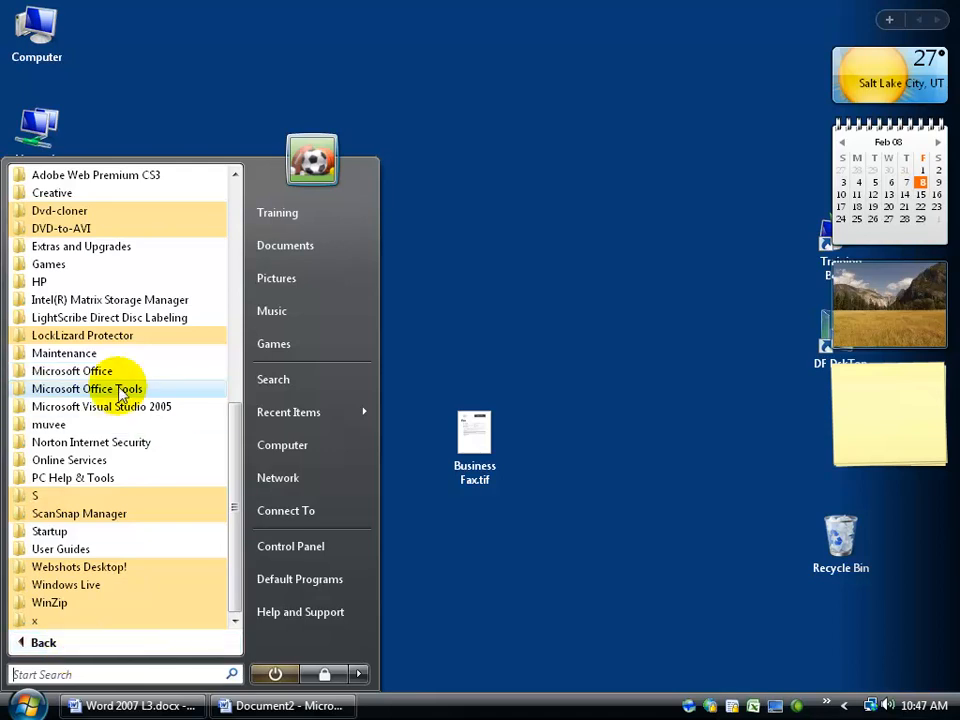
mouse_move(244, 444)
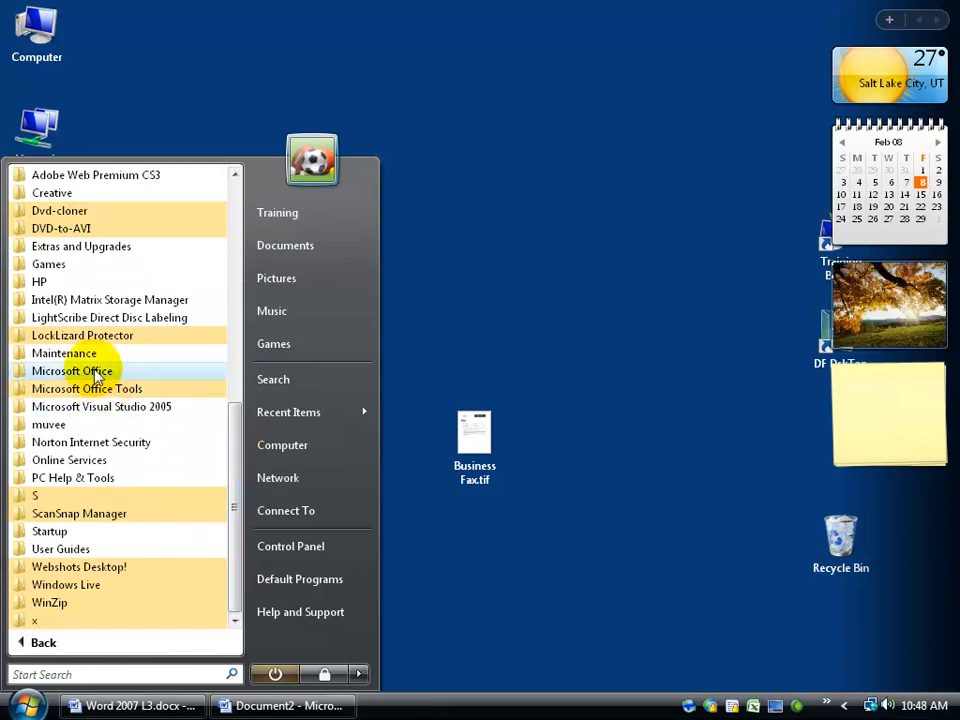
left_click(72, 370)
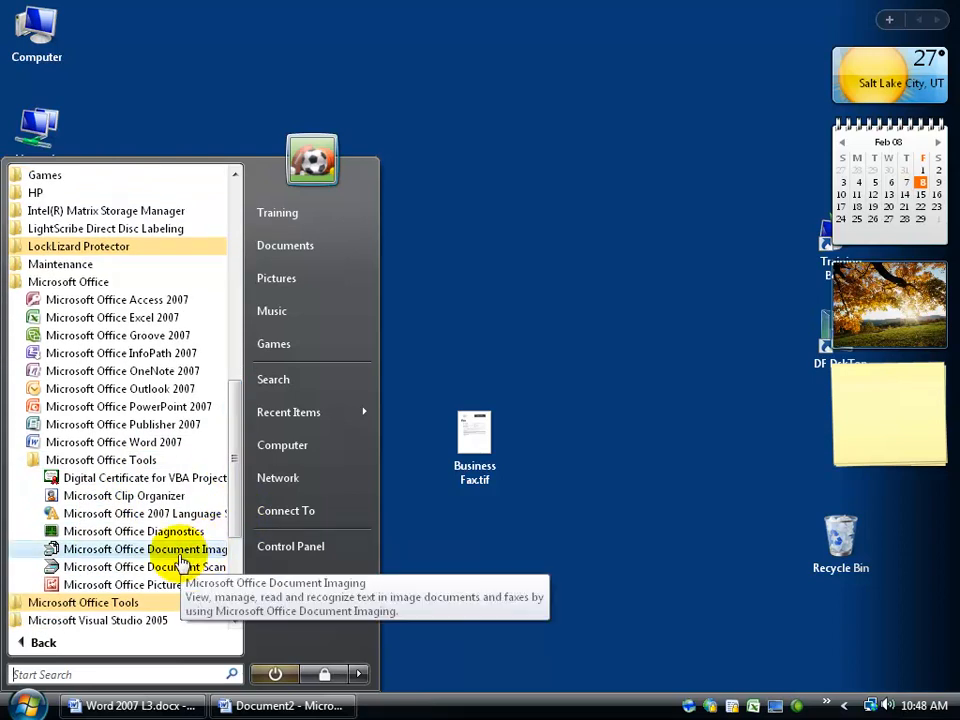
left_click(144, 548)
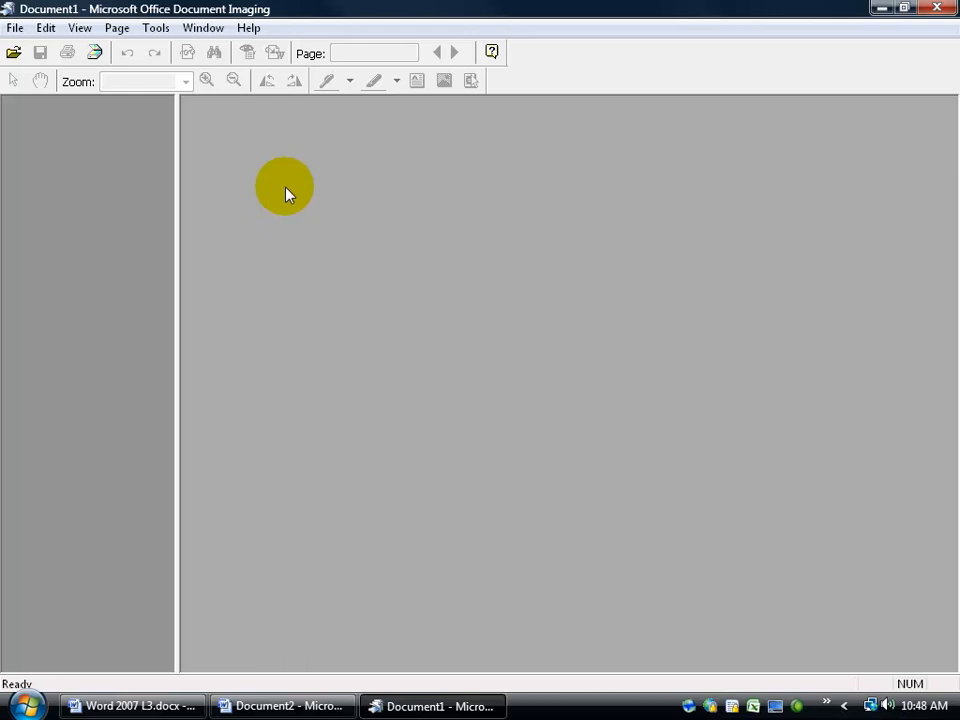
Start opening an image and browse the Open dialog to the Desktop where Business Fax.tif is listed.
left_click(12, 36)
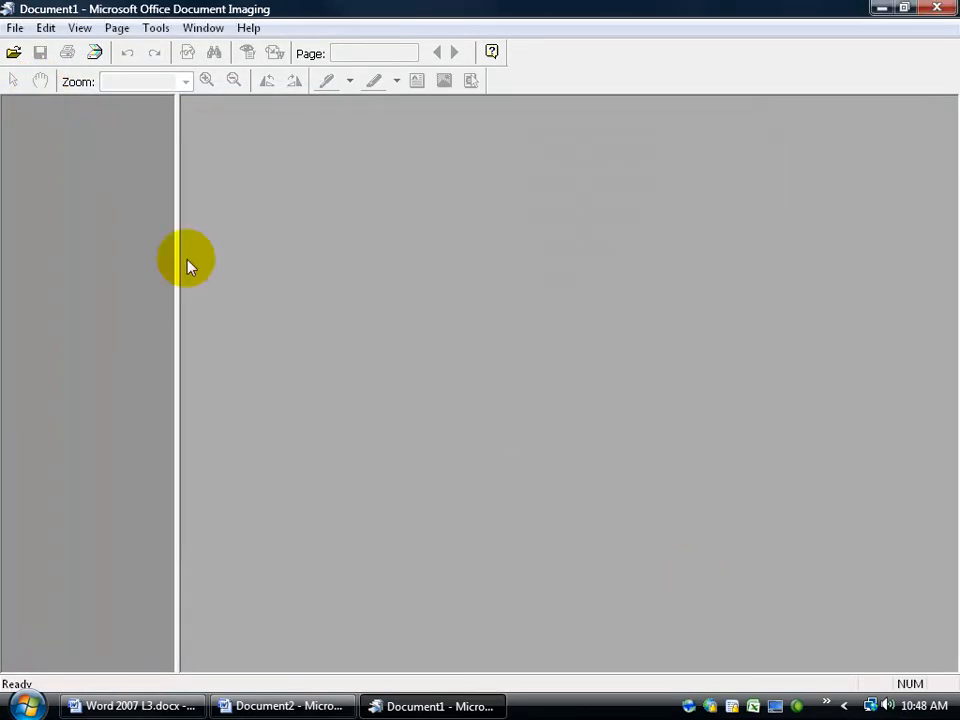
left_click(16, 56)
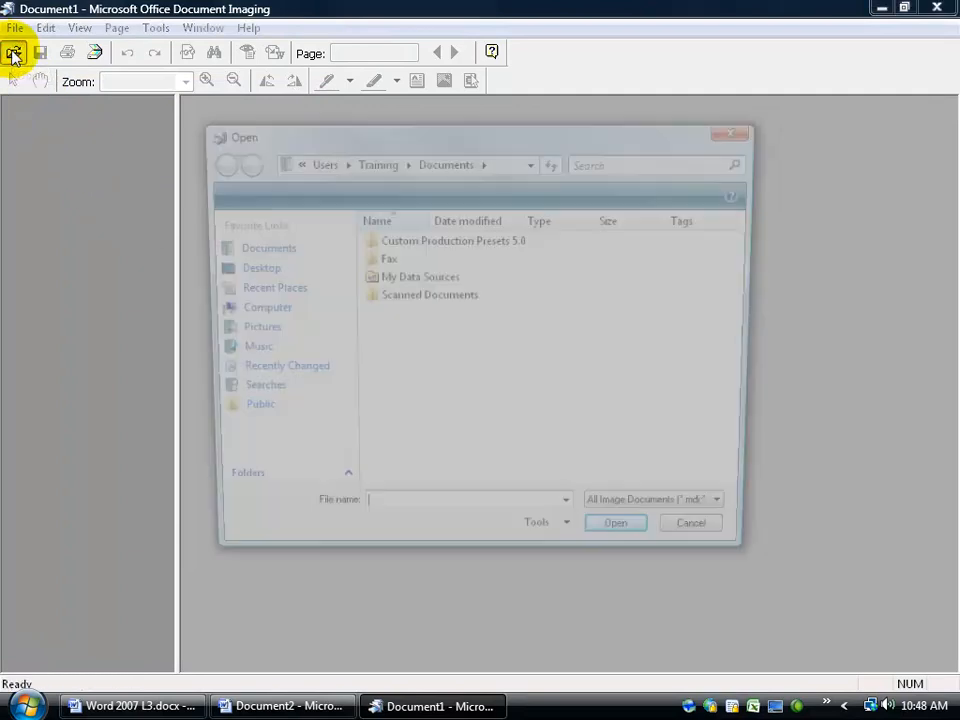
left_click(250, 268)
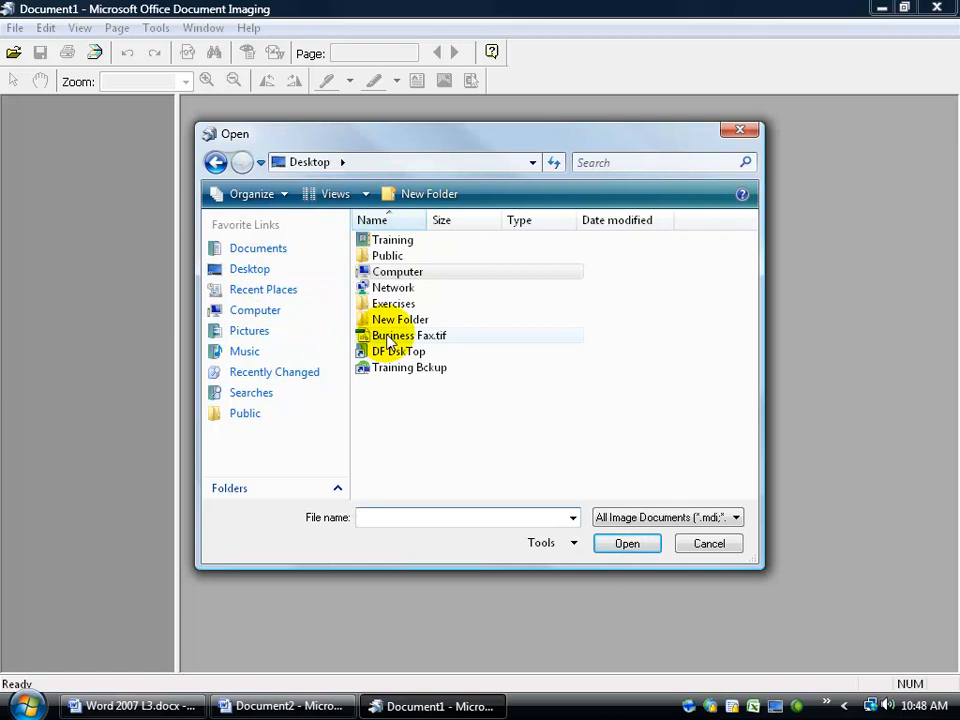
mouse_move(408, 340)
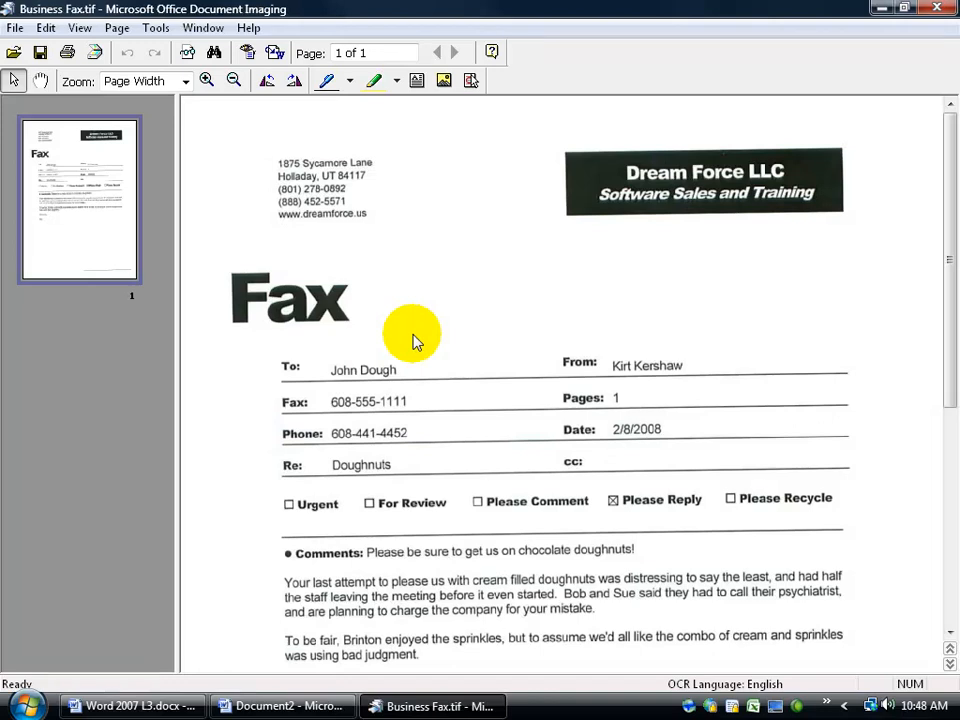
mouse_move(400, 540)
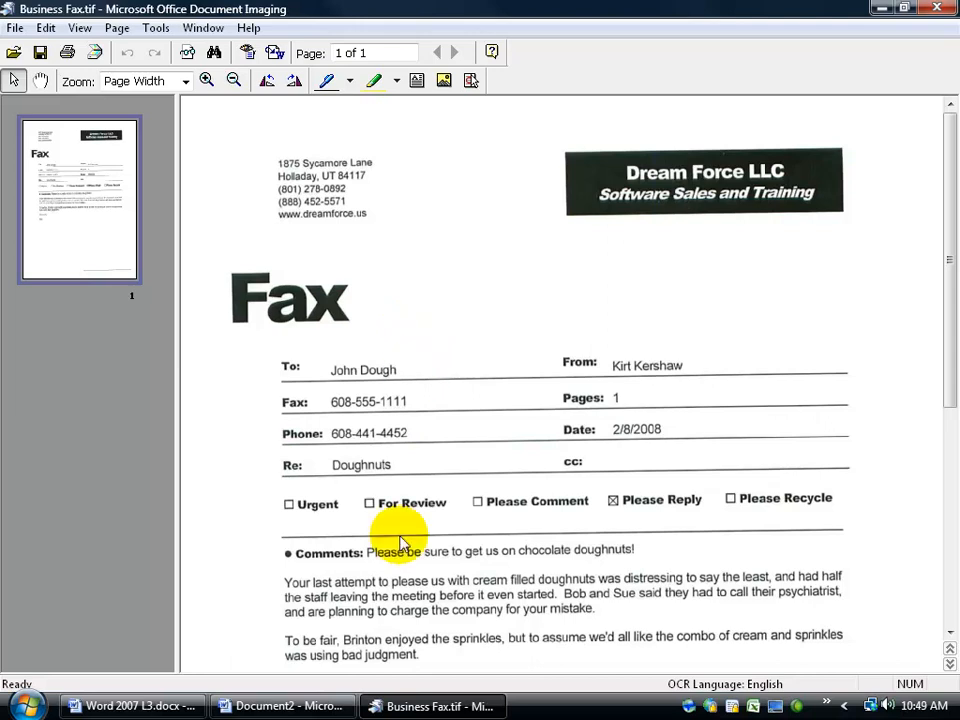
mouse_move(518, 572)
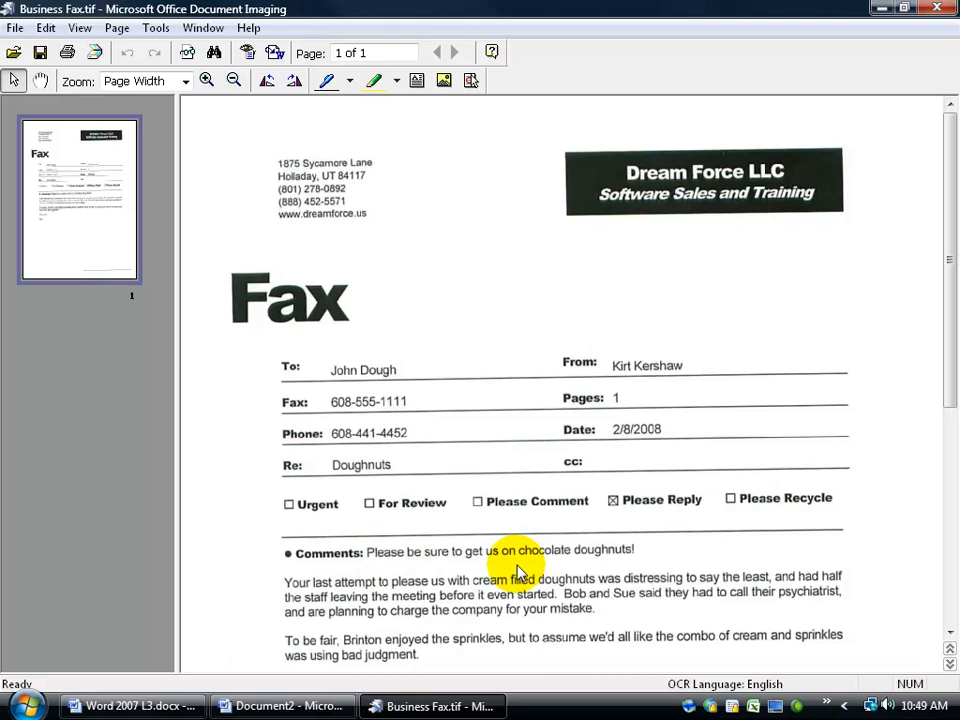
mouse_move(948, 396)
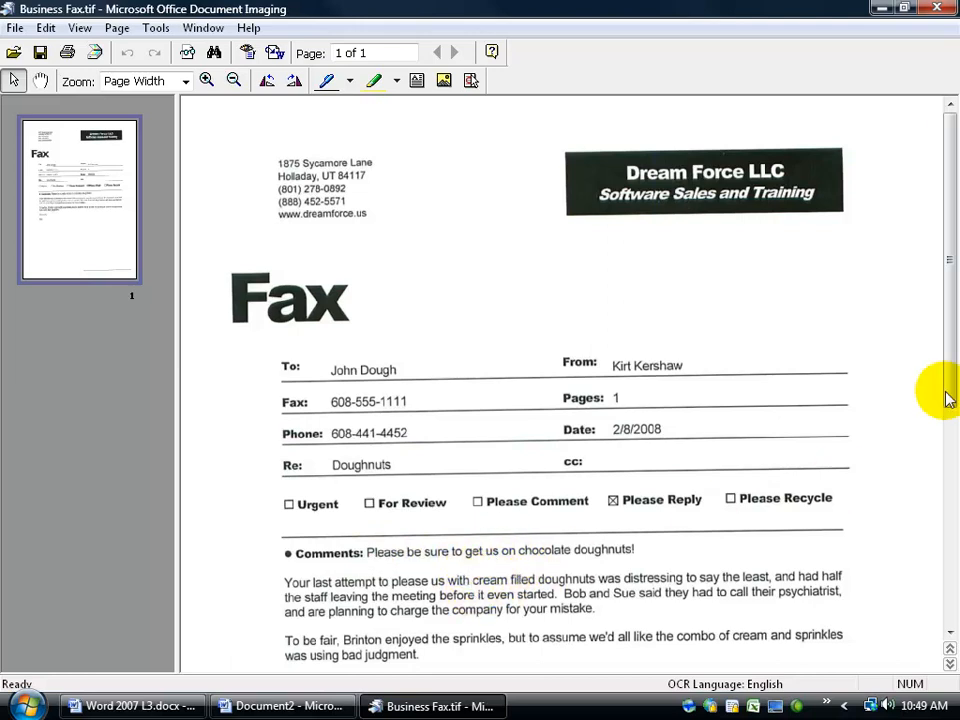
Zoom the opened fax page and fit it to Page Width.
scroll("down", 3)
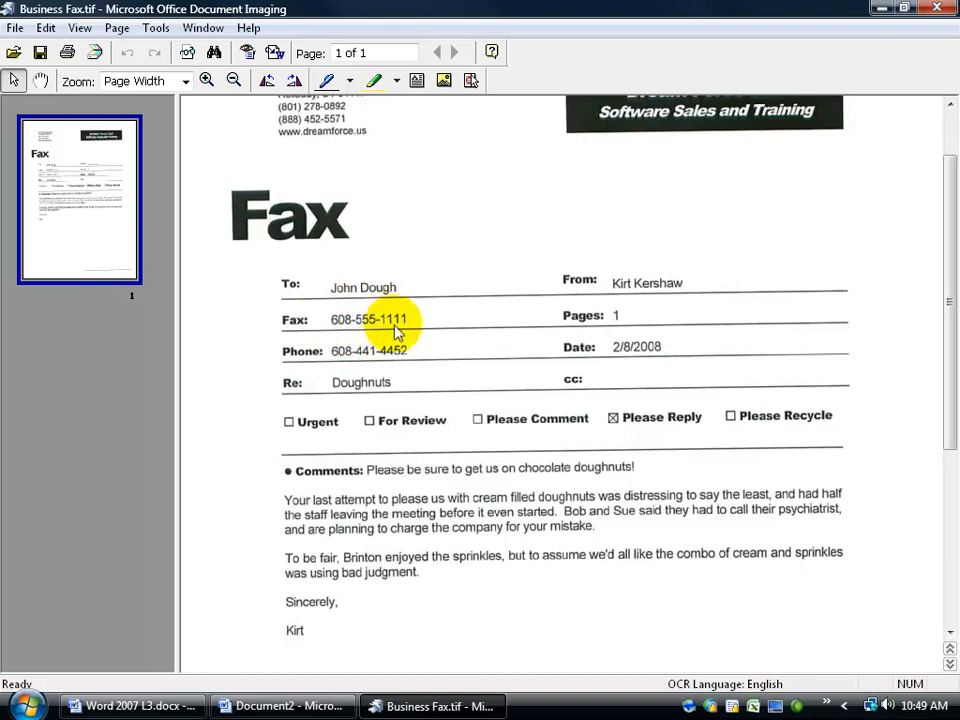
left_click(204, 80)
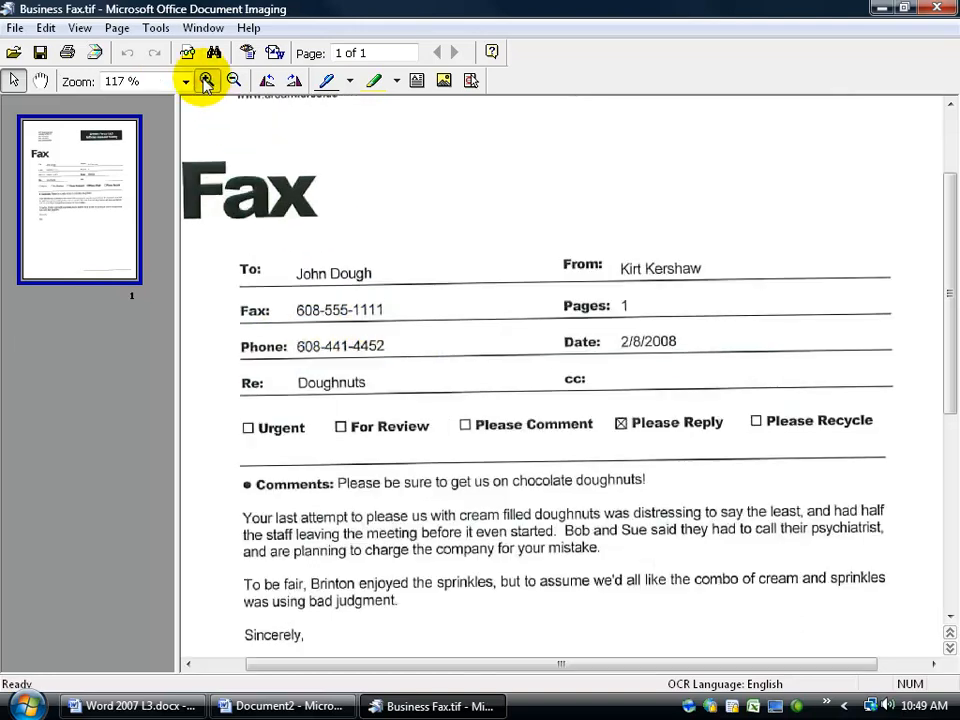
left_click(188, 80)
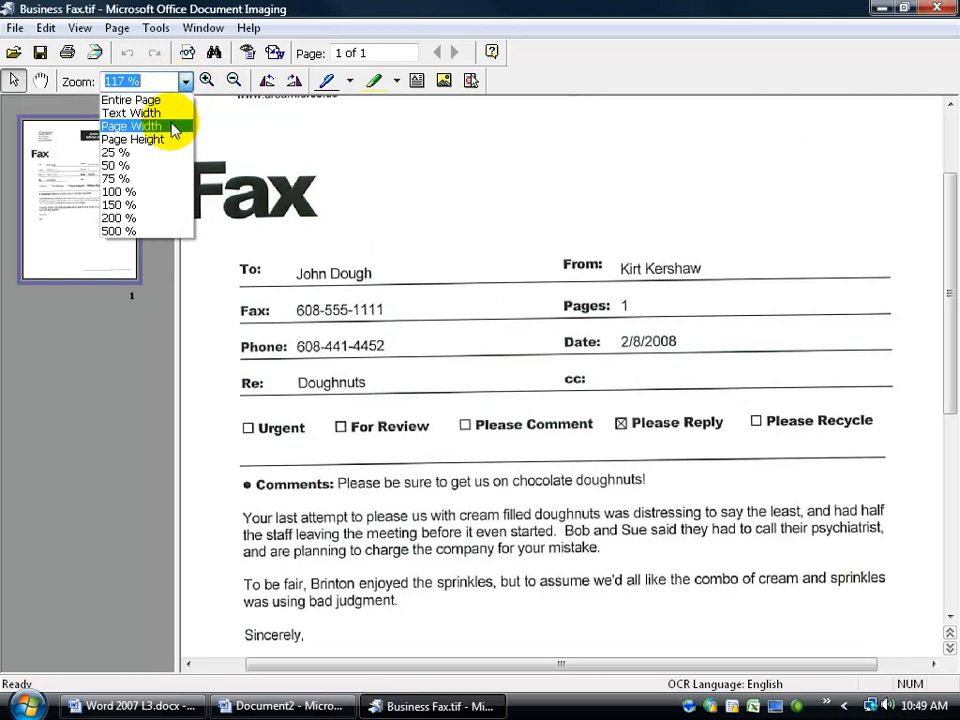
left_click(132, 128)
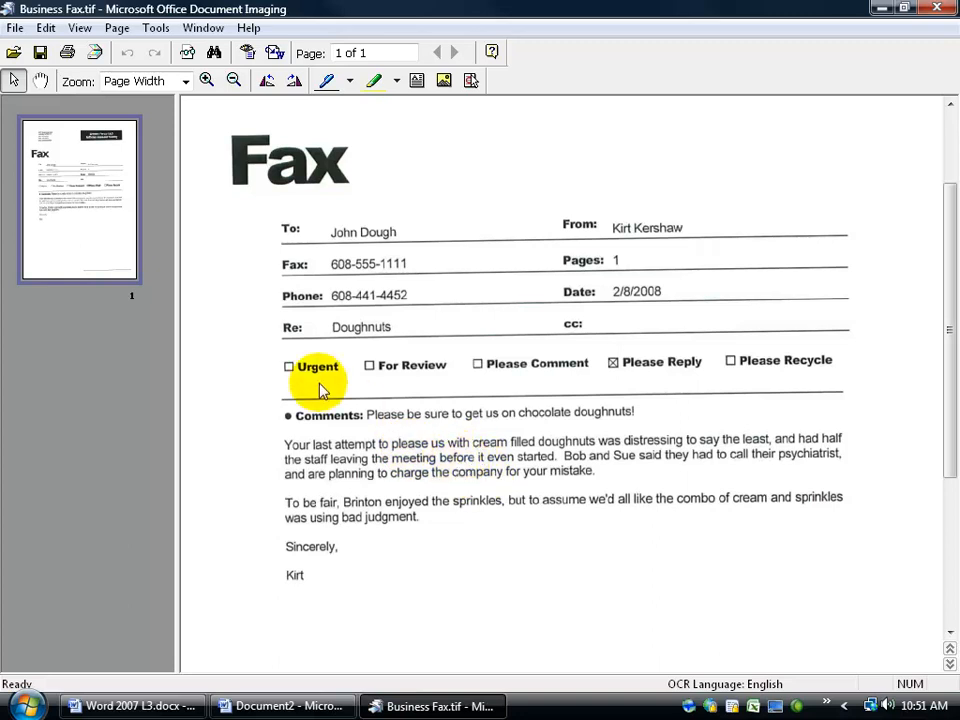
Send Text to Word with the Desktop as output folder, confirming all pages, reaching the OCR prompt.
left_click(158, 28)
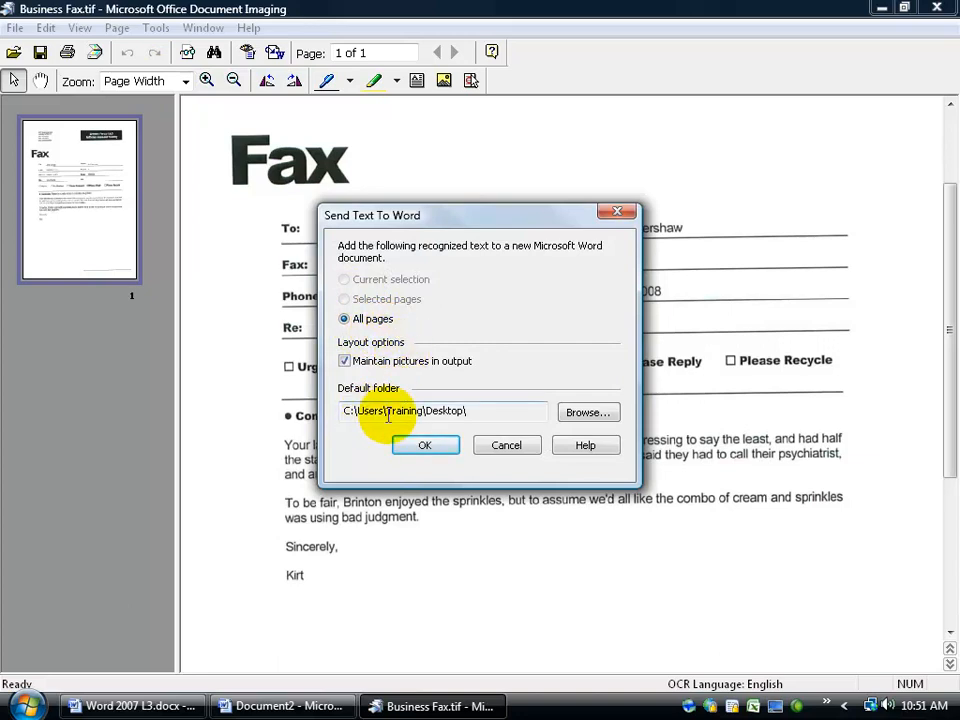
left_click(588, 412)
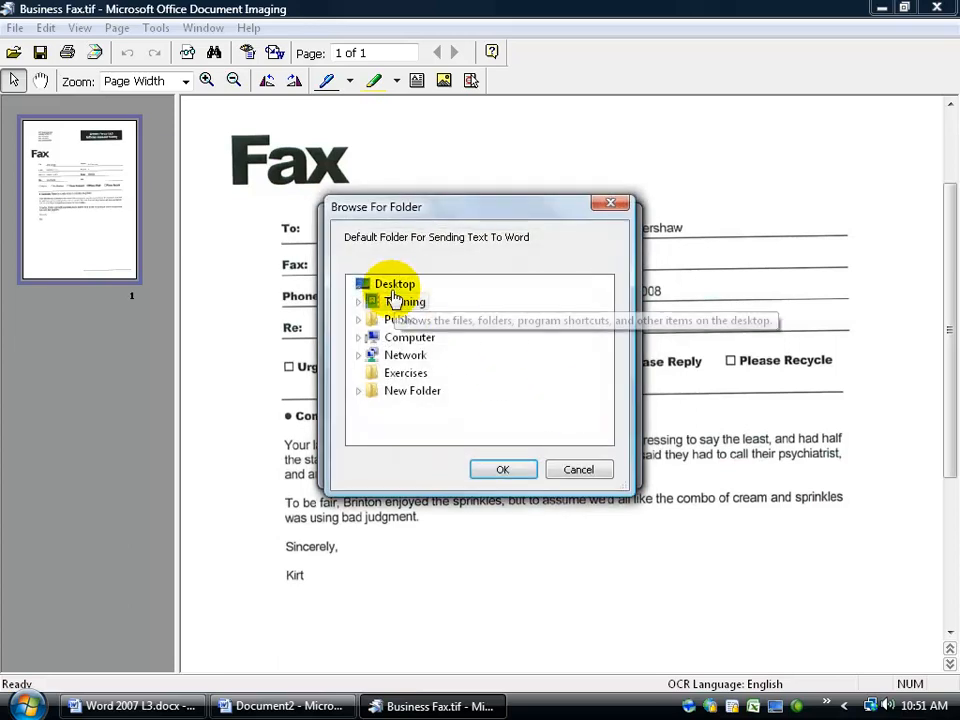
left_click(504, 468)
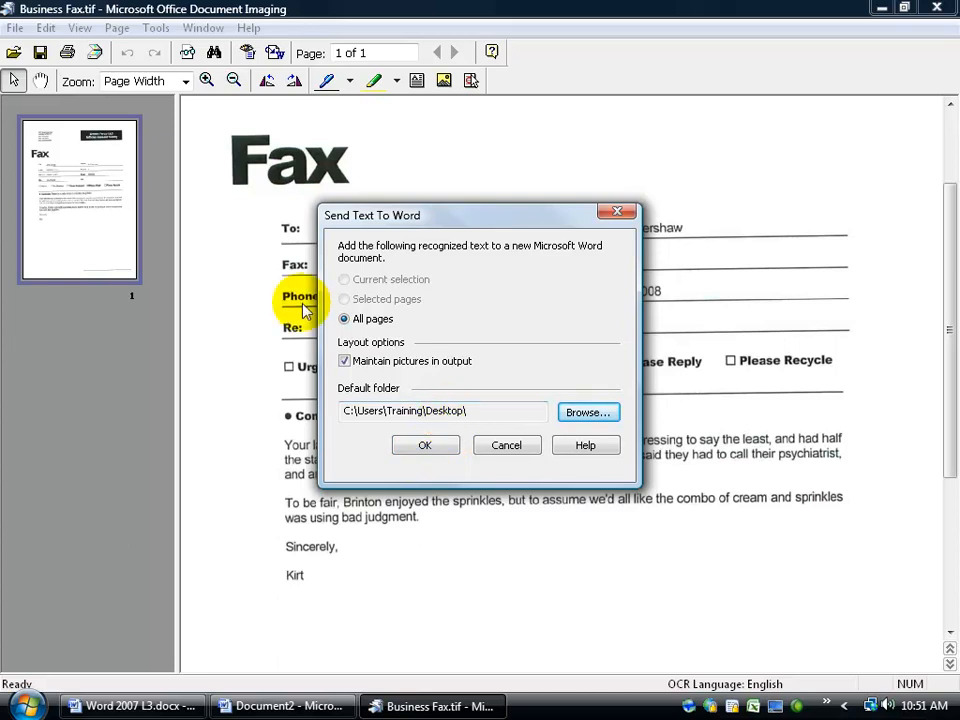
left_click(424, 444)
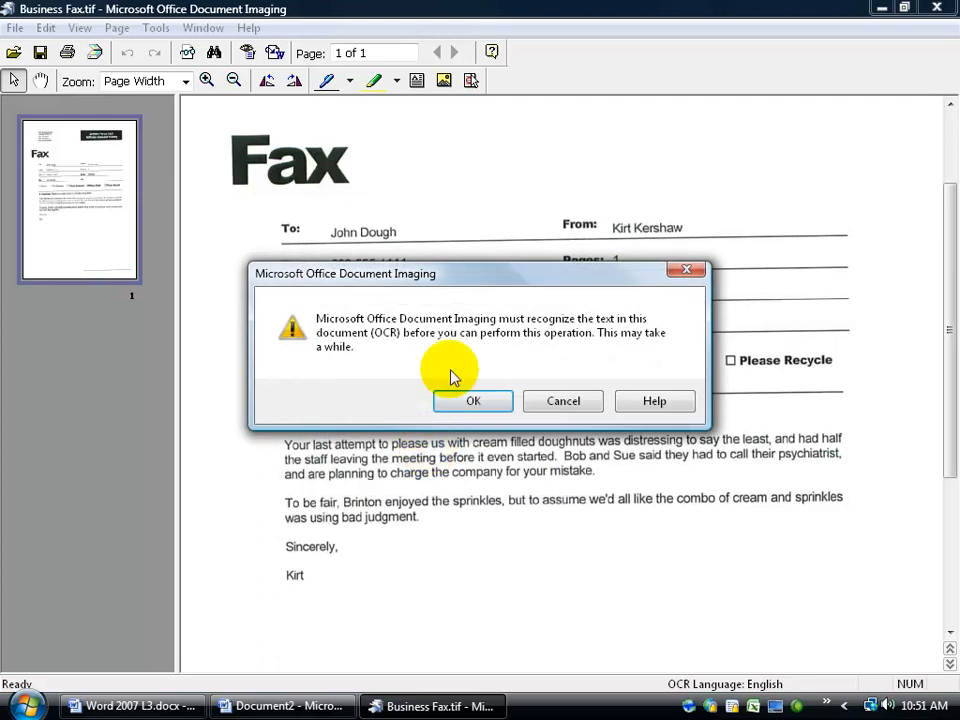
mouse_move(452, 362)
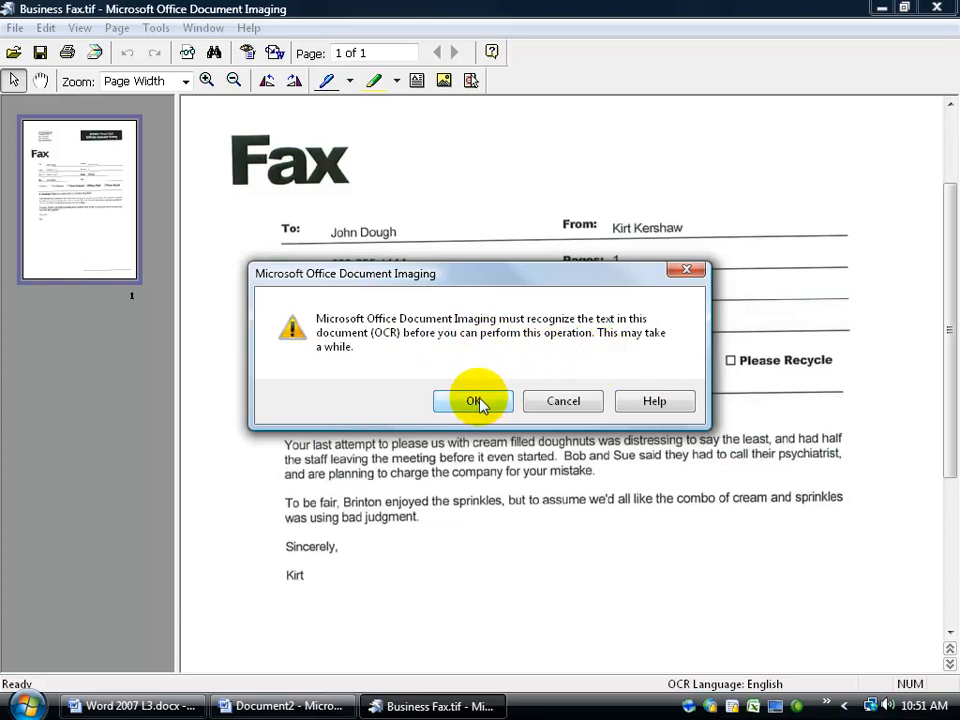
Allow OCR to run so the recognized fax text opens in Word as Business Fax.htm.
left_click(472, 400)
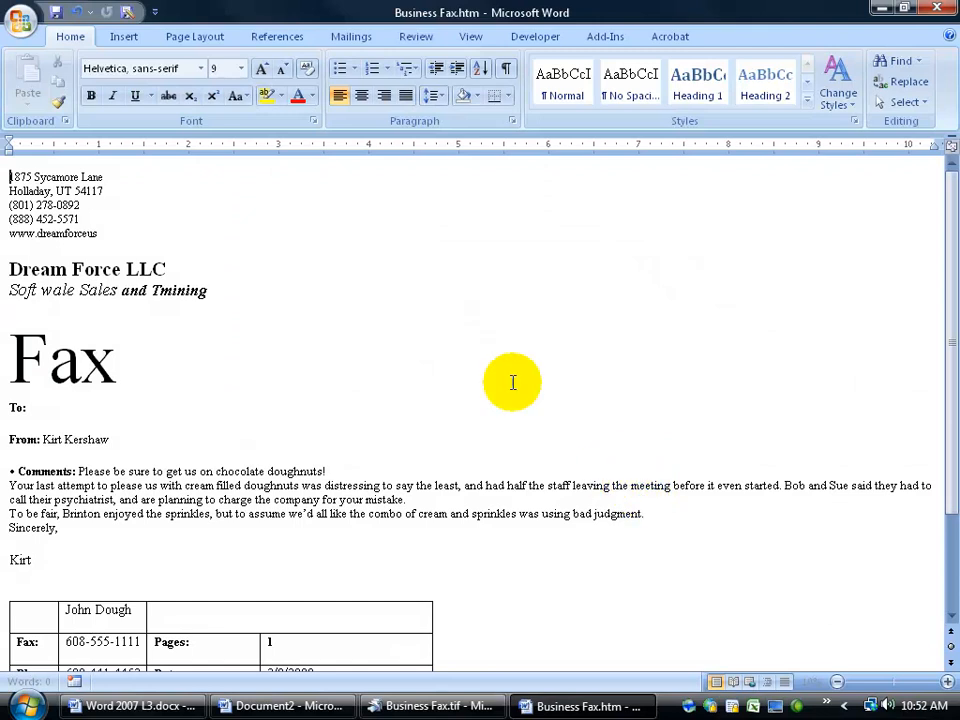
mouse_move(220, 464)
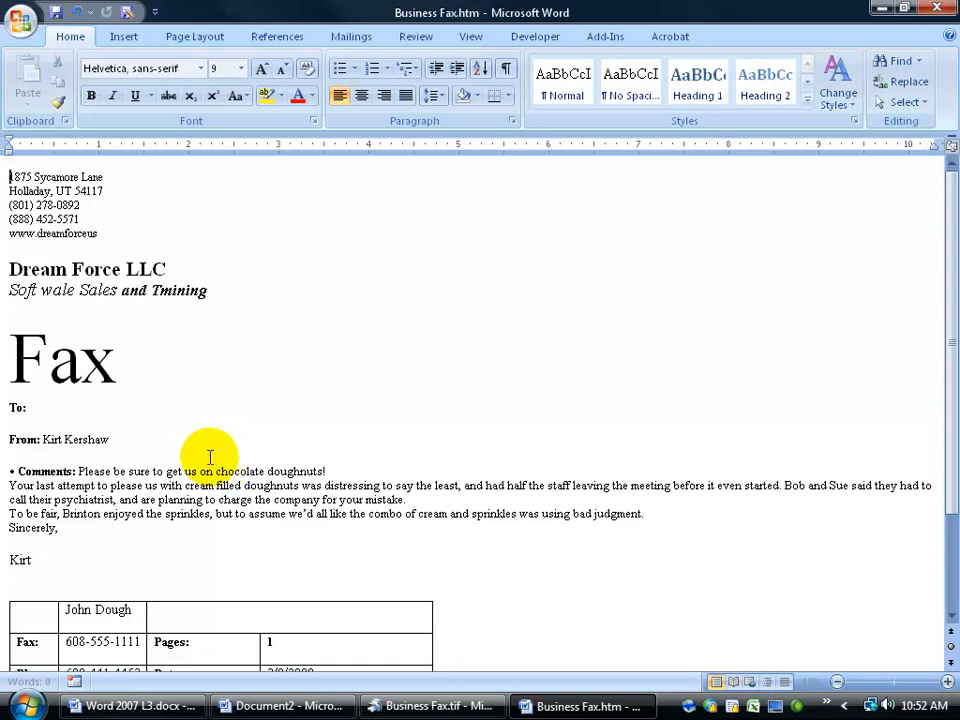
mouse_move(24, 290)
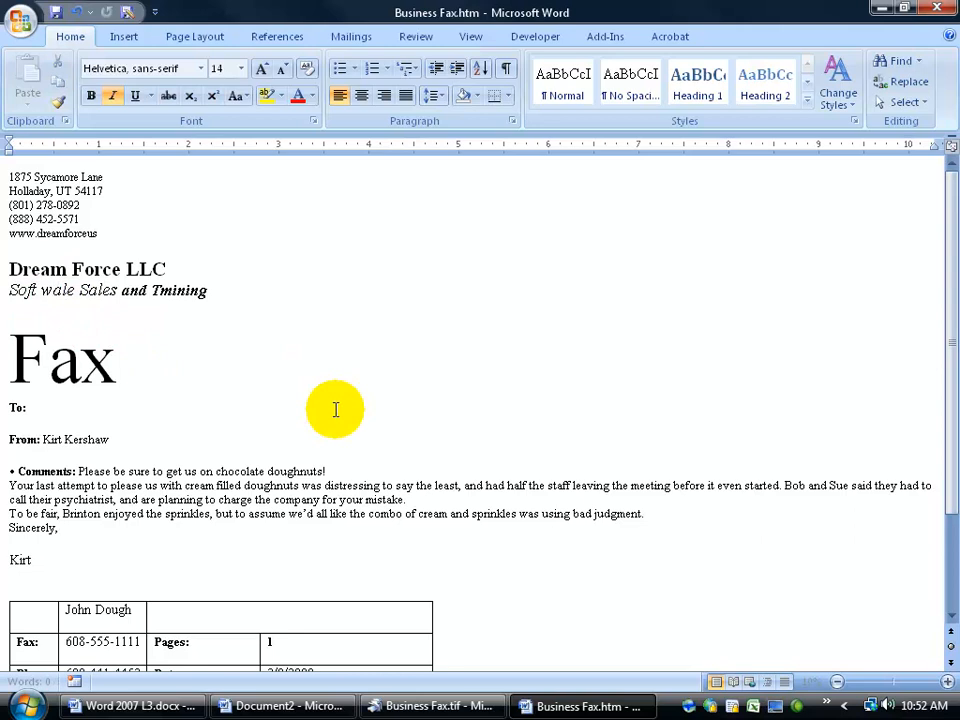
mouse_move(156, 356)
type("r")
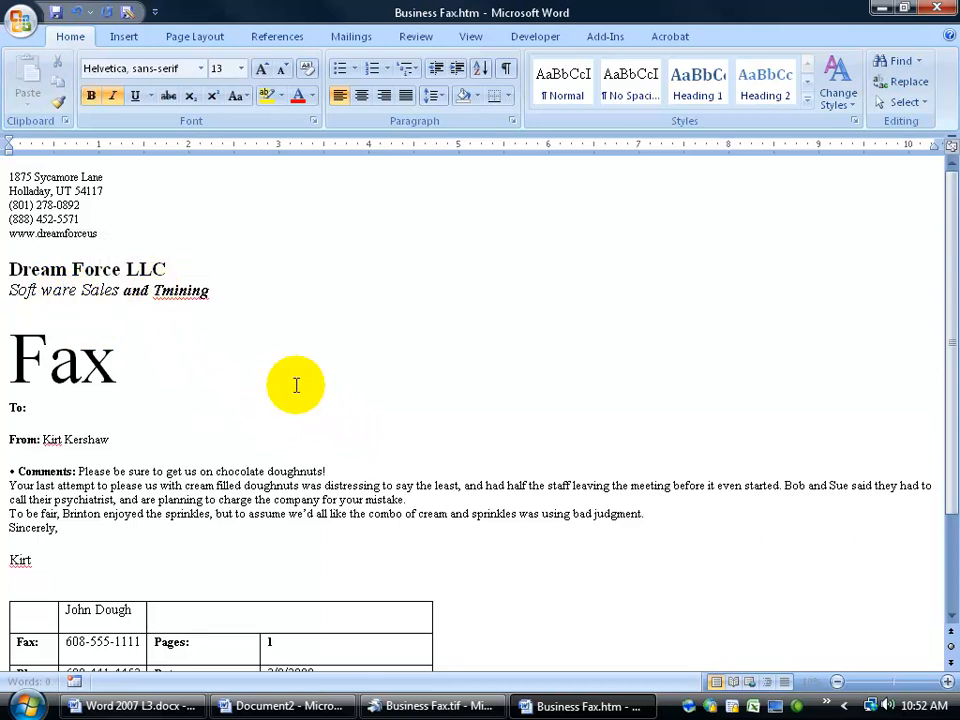
mouse_move(244, 370)
type("ra")
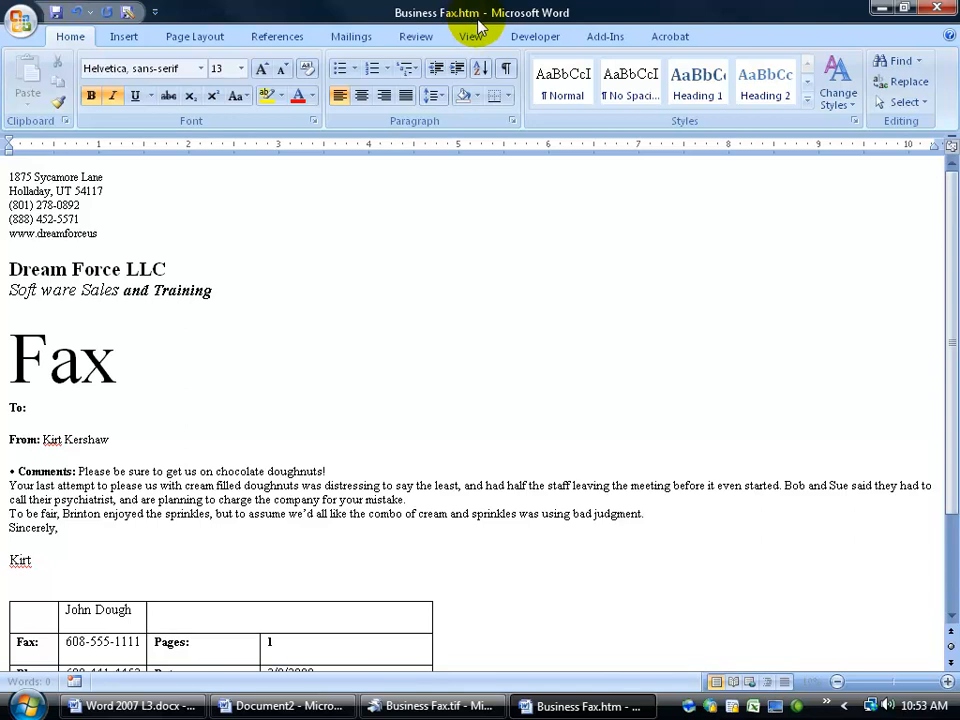
Save the corrected document to the Desktop as a Word Document named Business Fax.docx.
left_click(30, 24)
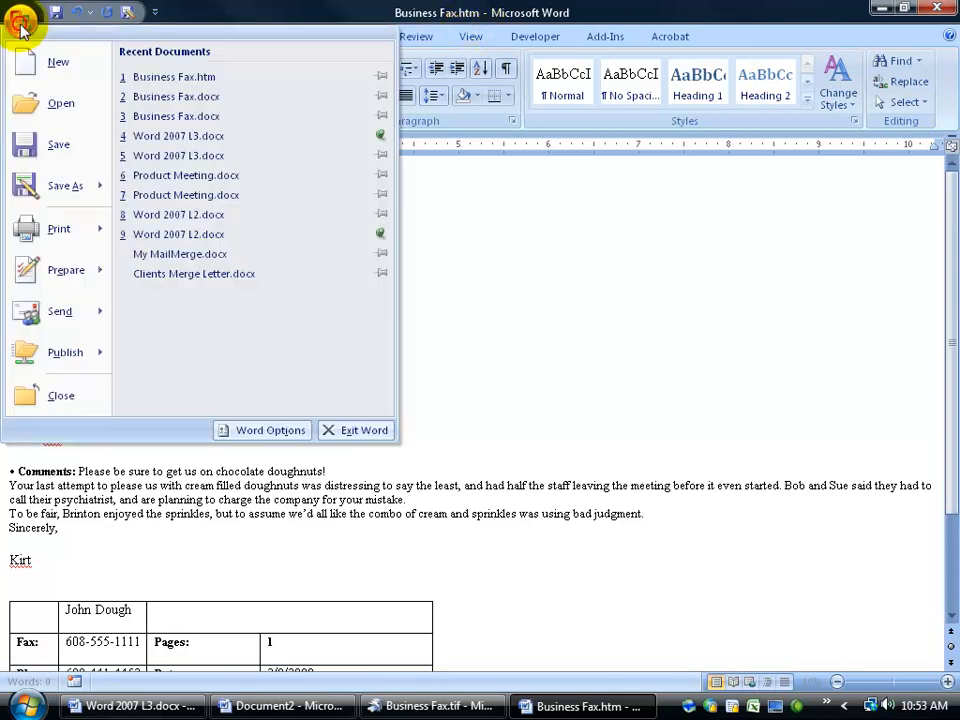
left_click(64, 186)
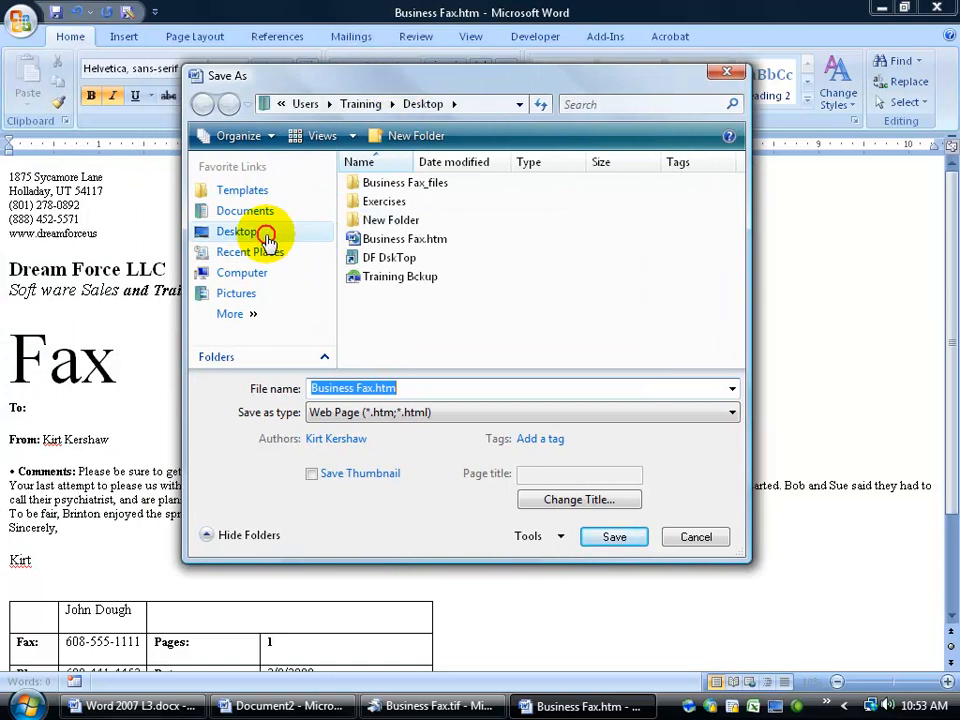
left_click(236, 232)
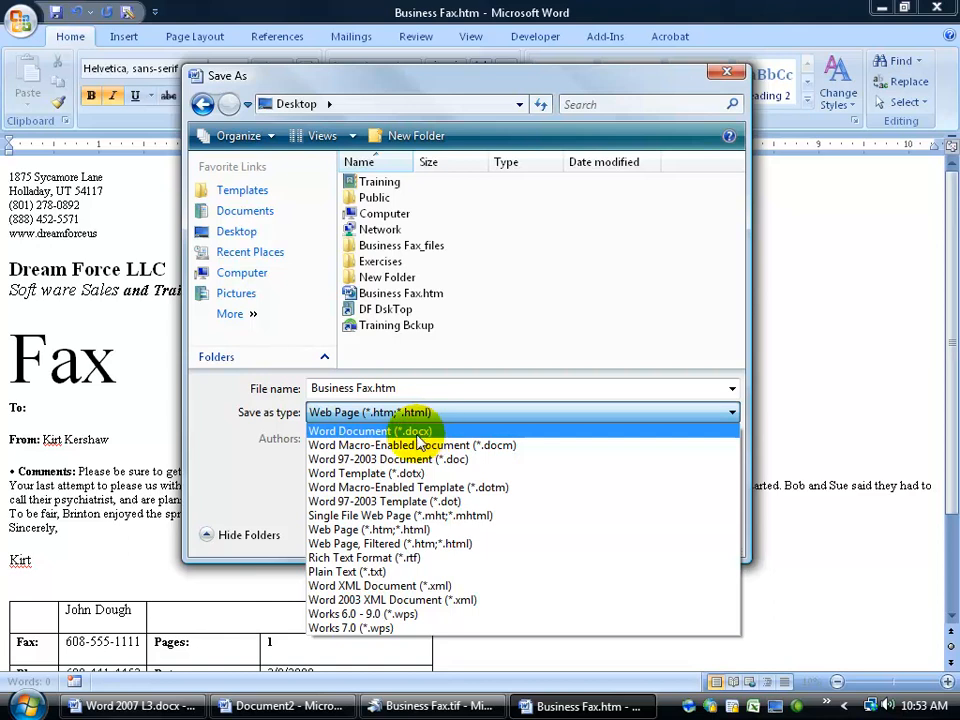
left_click(370, 432)
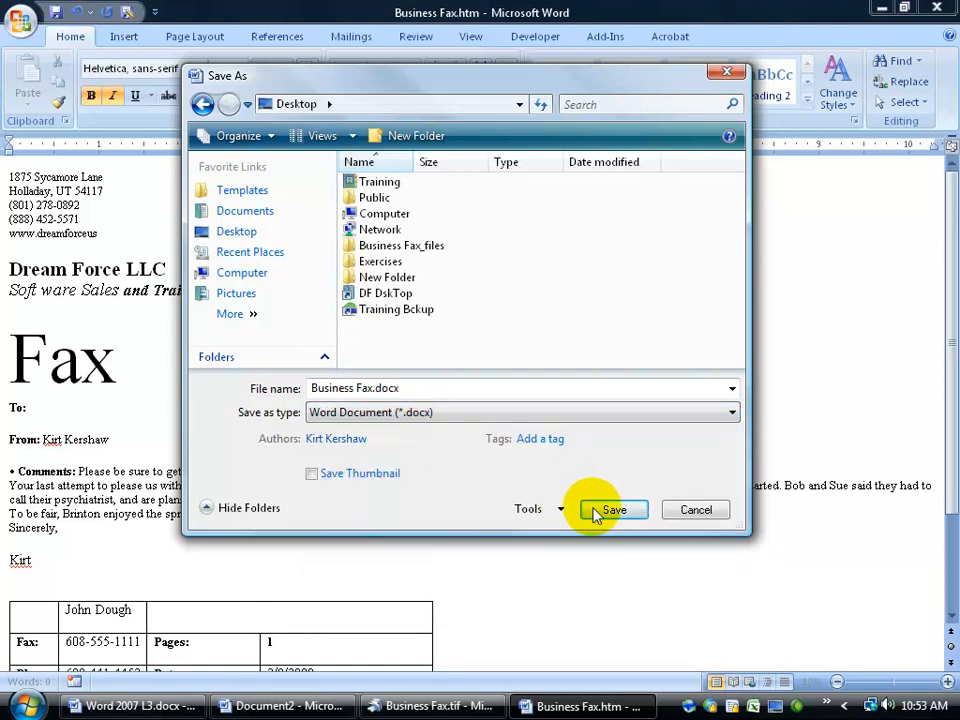
left_click(612, 510)
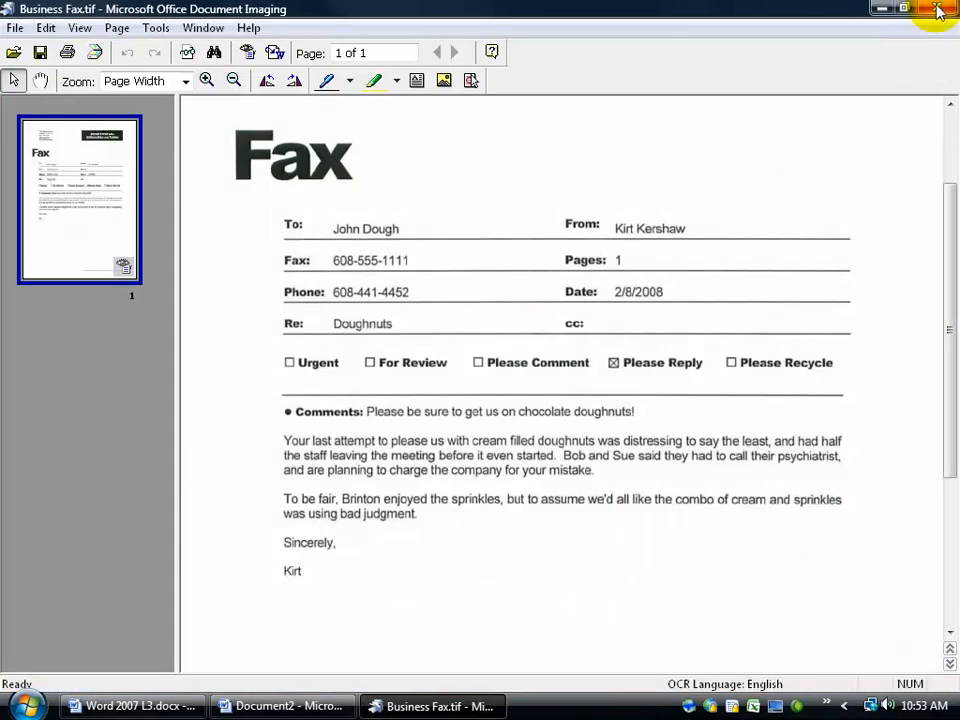
Close Document Imaging, discarding changes to Business Fax.tif.
left_click(936, 12)
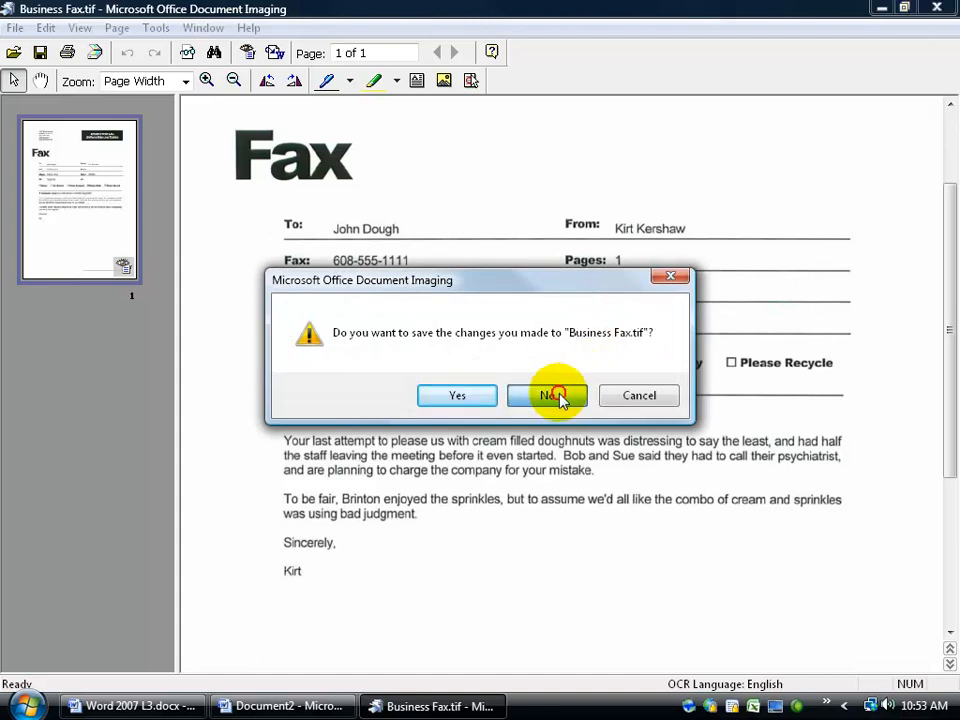
left_click(548, 396)
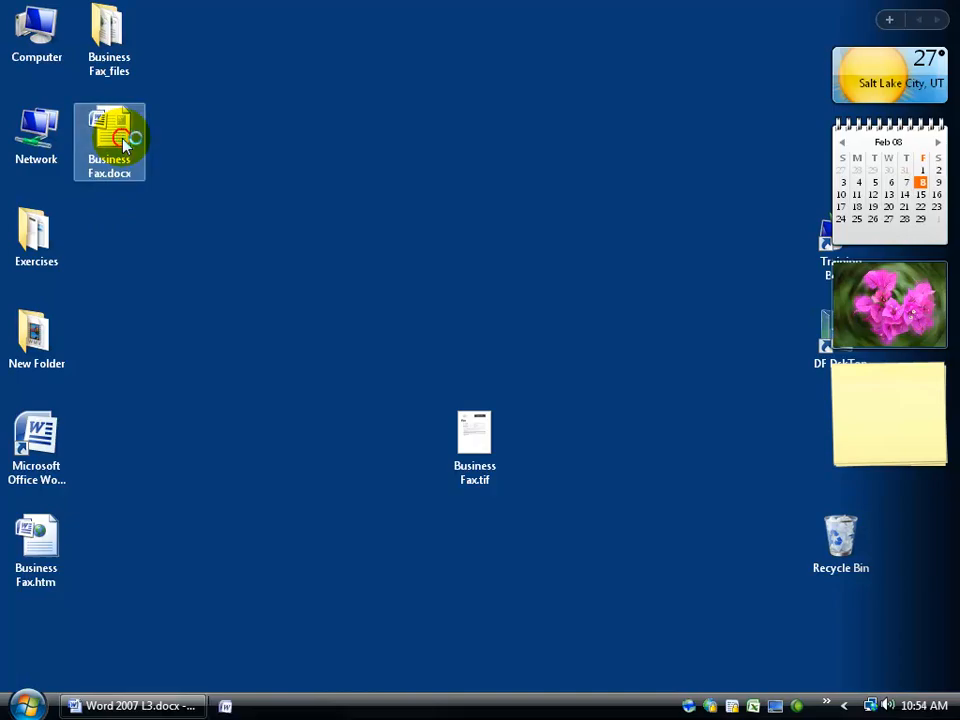
Select Business Fax.htm and check inside the Business Fax_files folder before removal.
double_click(108, 132)
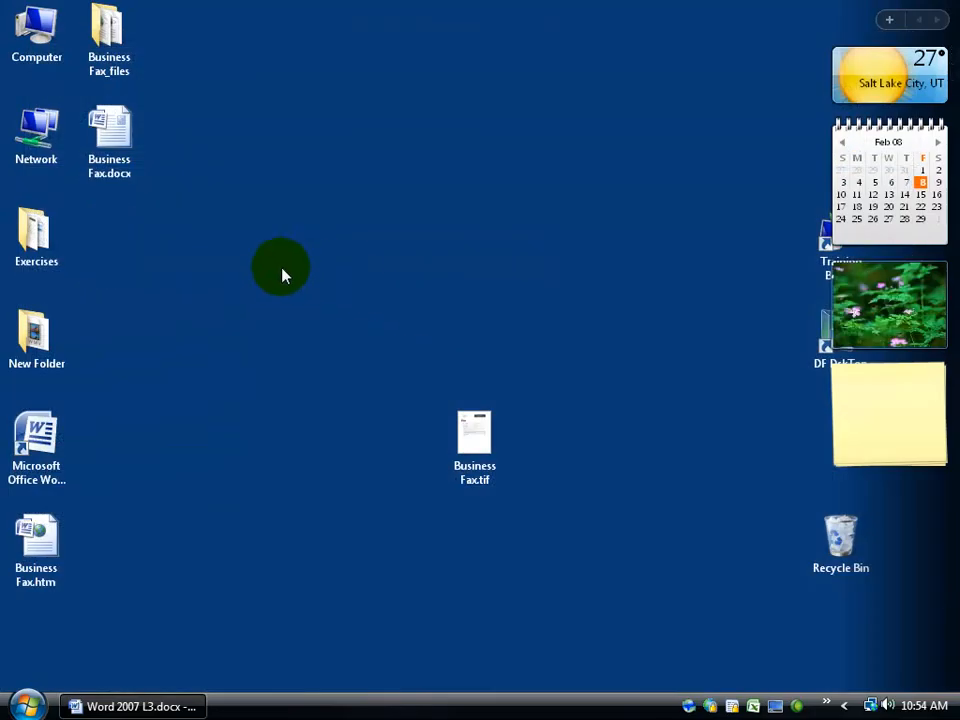
left_click(36, 540)
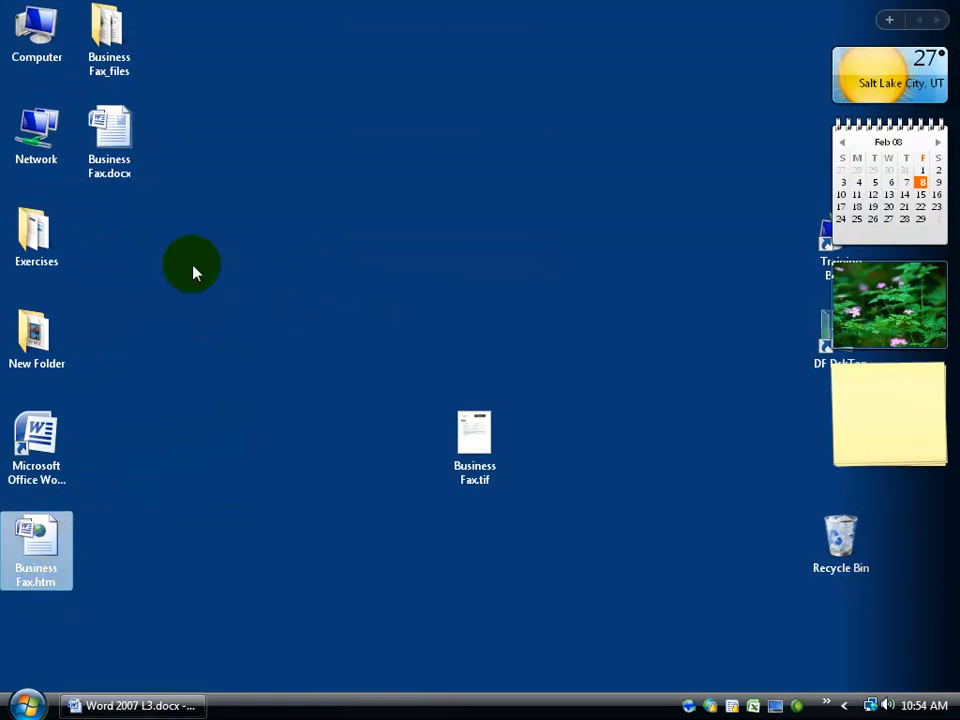
left_click(108, 30)
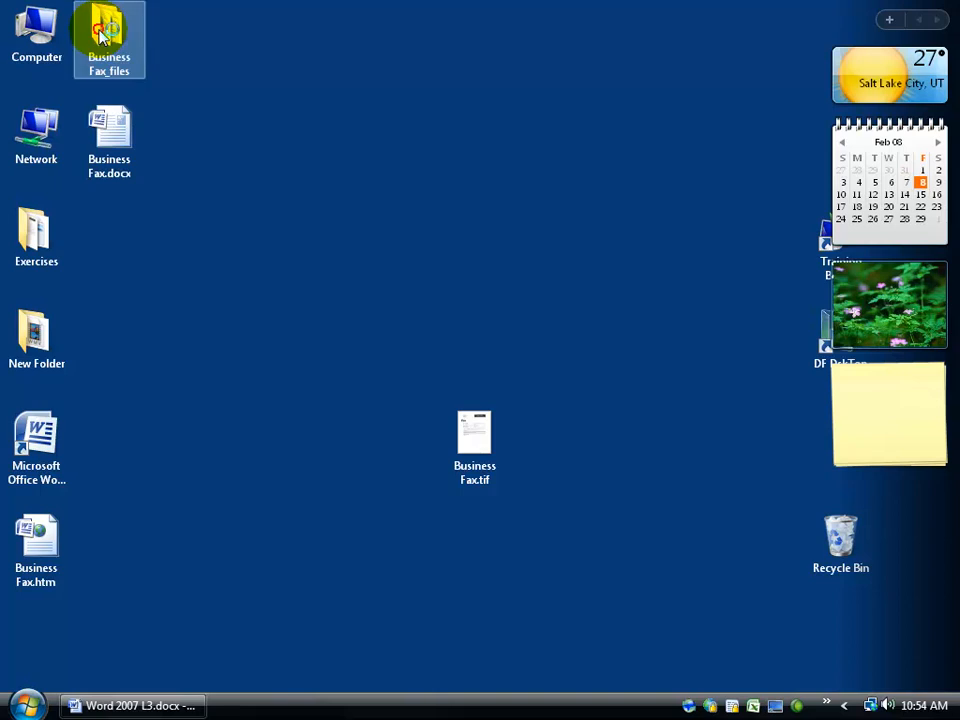
double_click(108, 32)
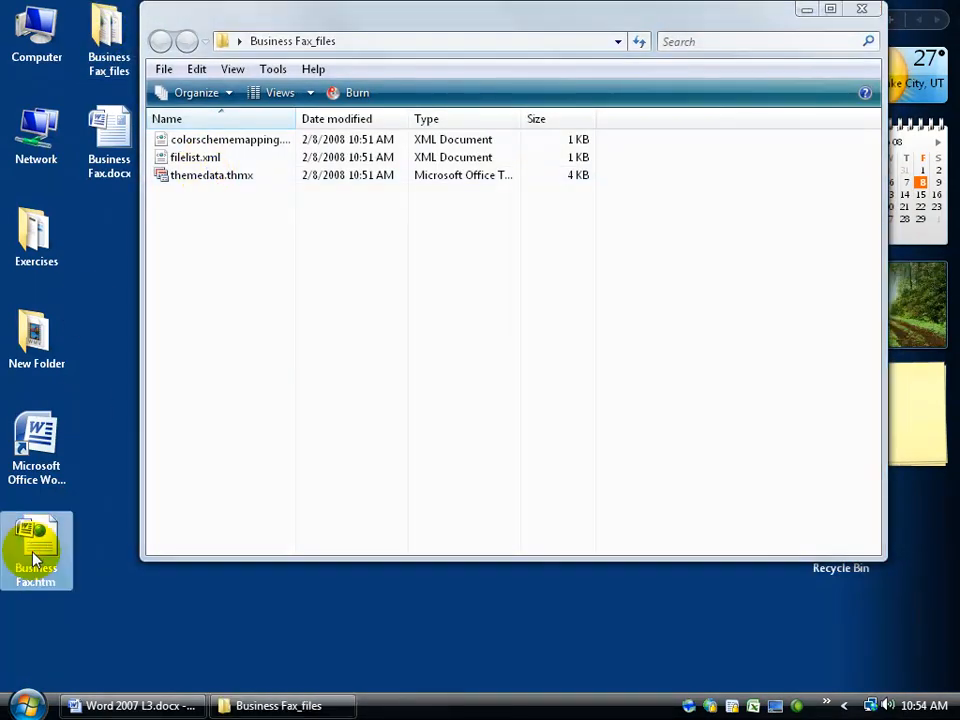
left_click(856, 8)
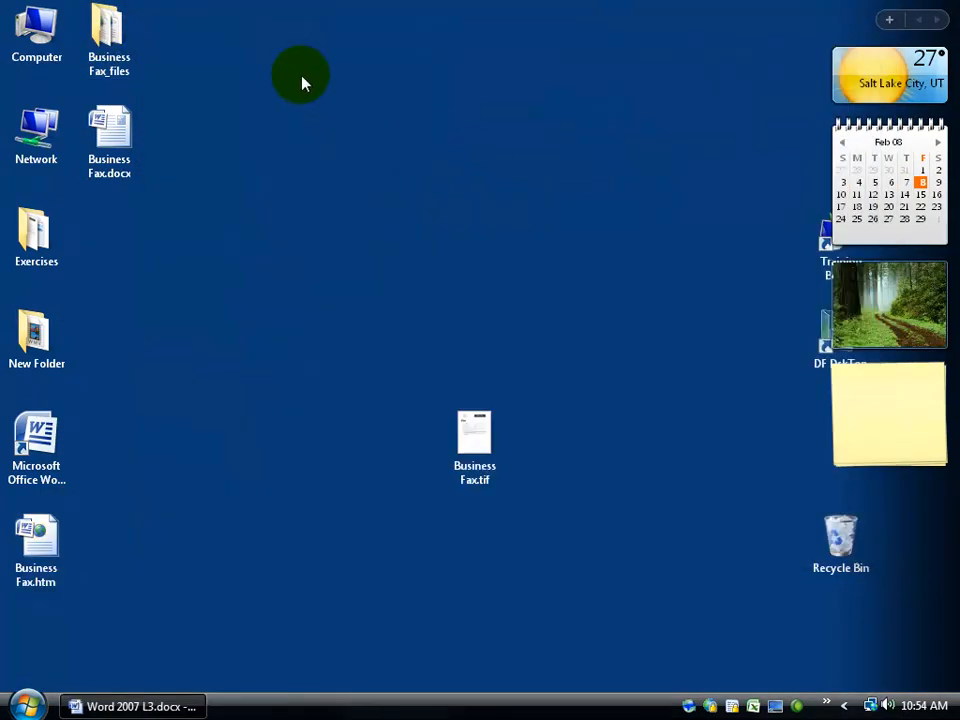
mouse_move(120, 40)
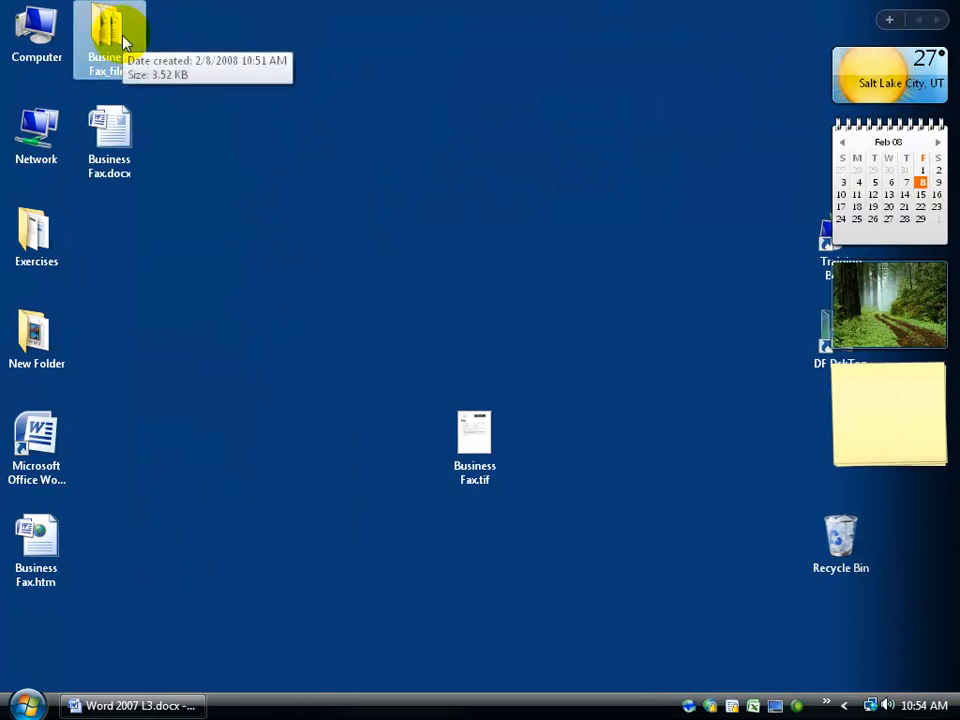
Delete Business Fax.htm and Business Fax_files, leaving Business Fax.docx selected on the desktop.
left_click(36, 540)
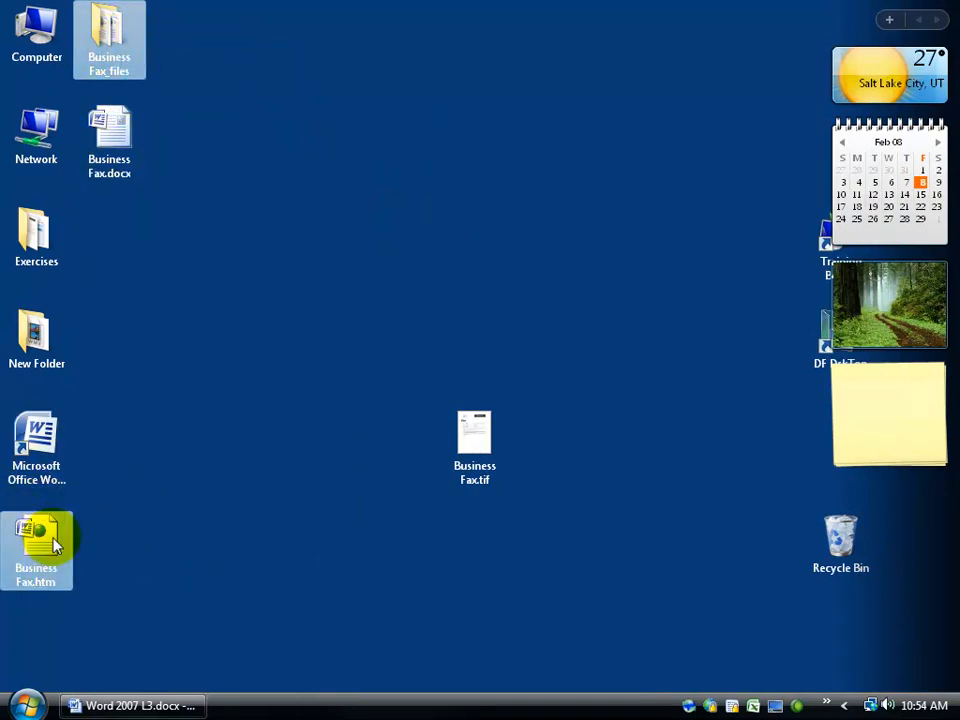
mouse_move(108, 62)
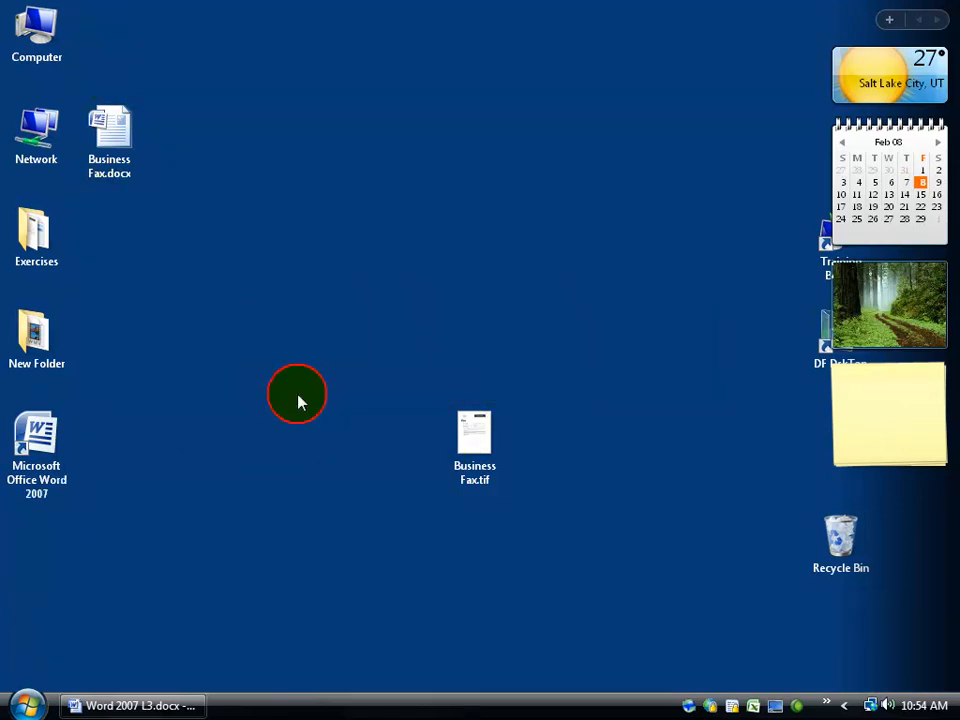
left_click(108, 130)
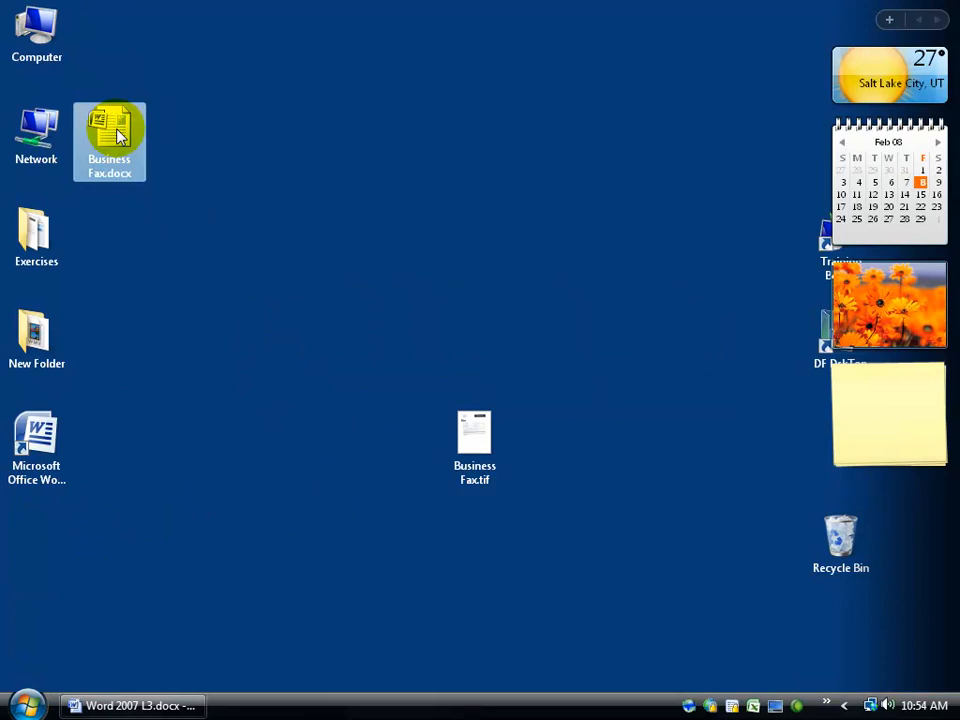